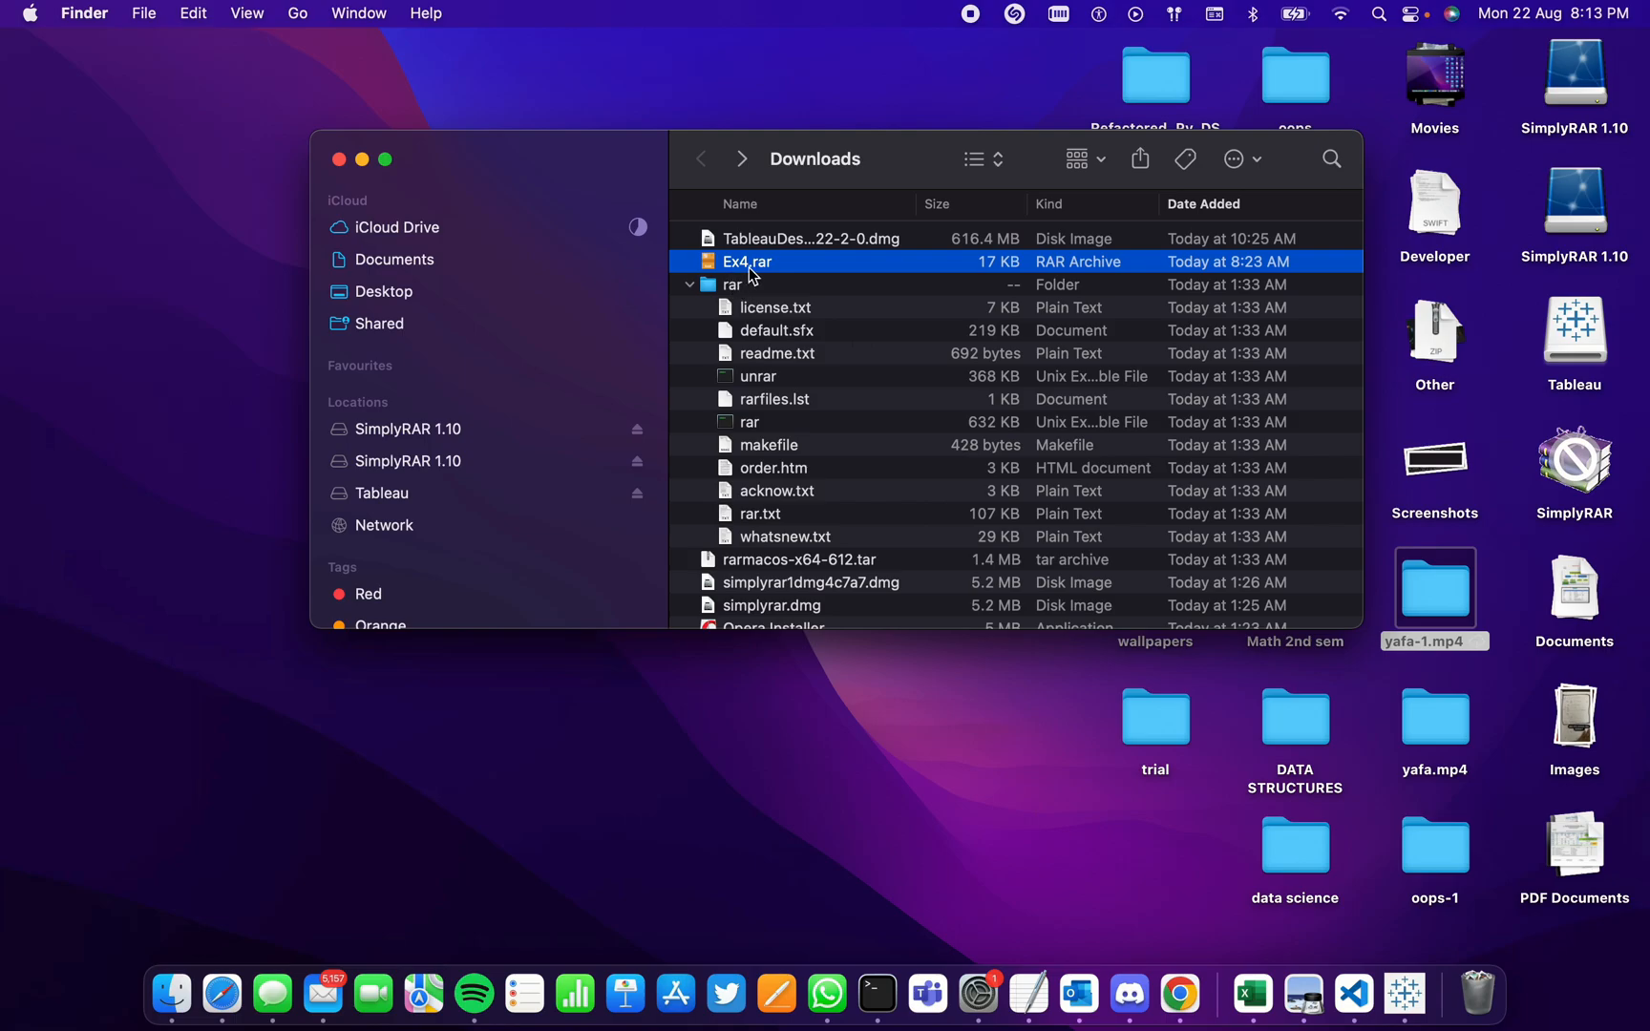
mouse_move(771, 271)
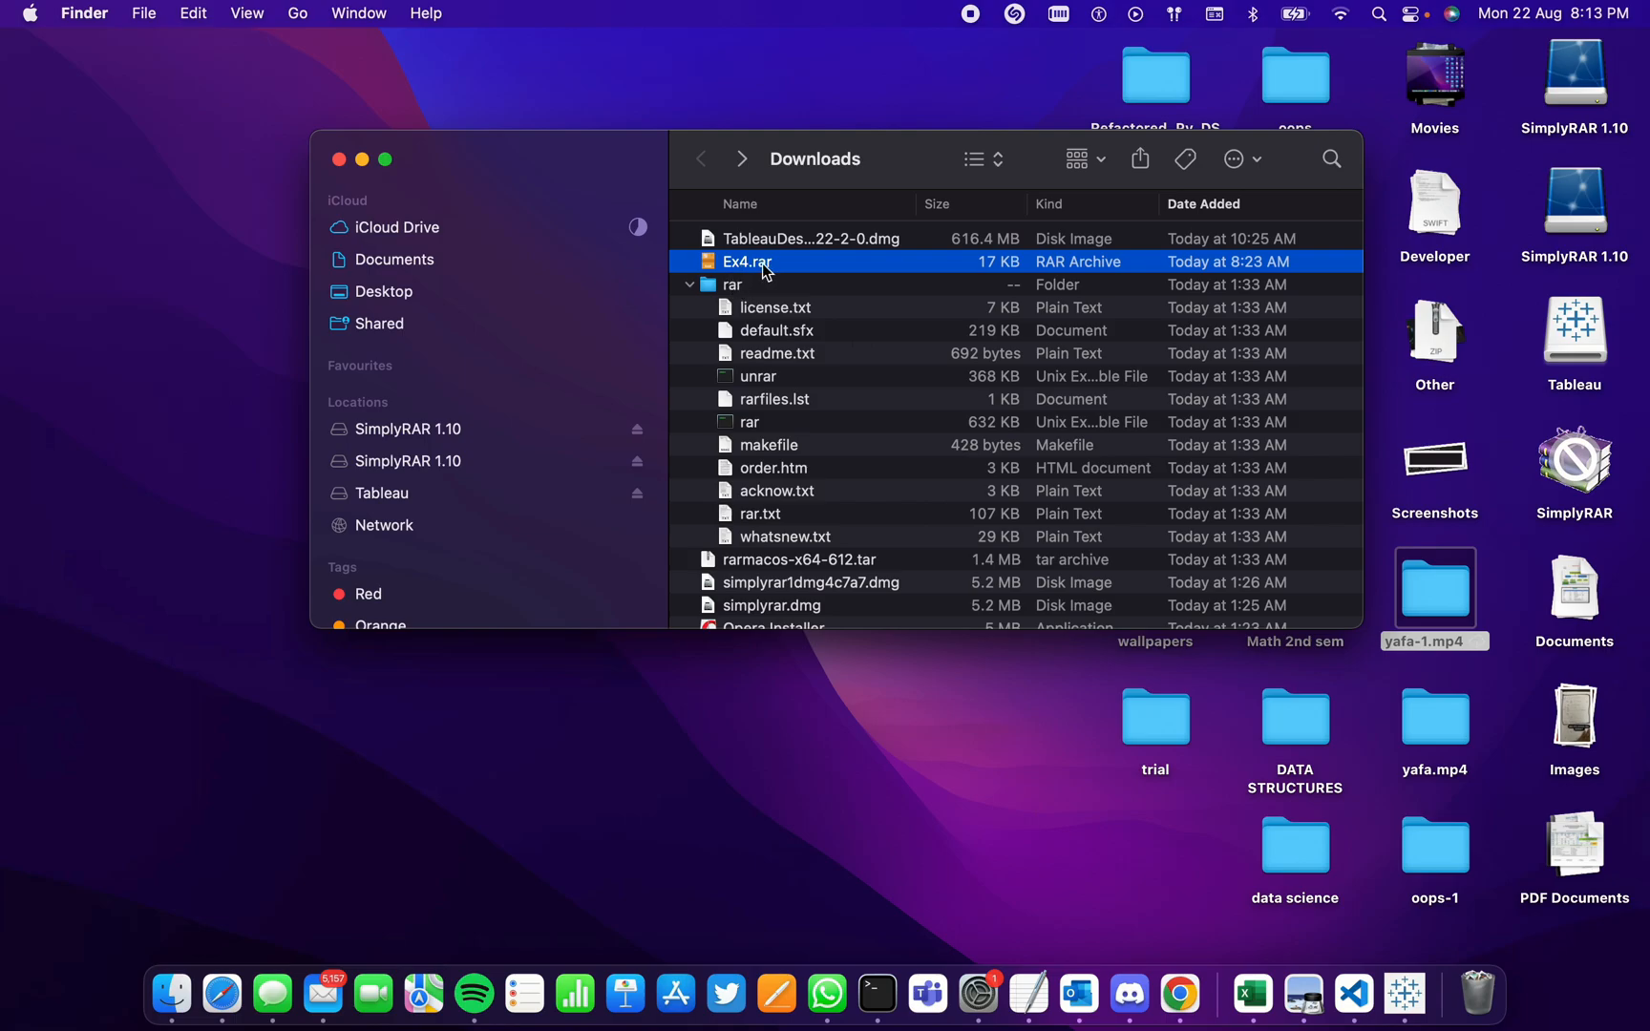
Try opening Ex4.rar in Downloads, which reports no application is set to open it
double_click(763, 262)
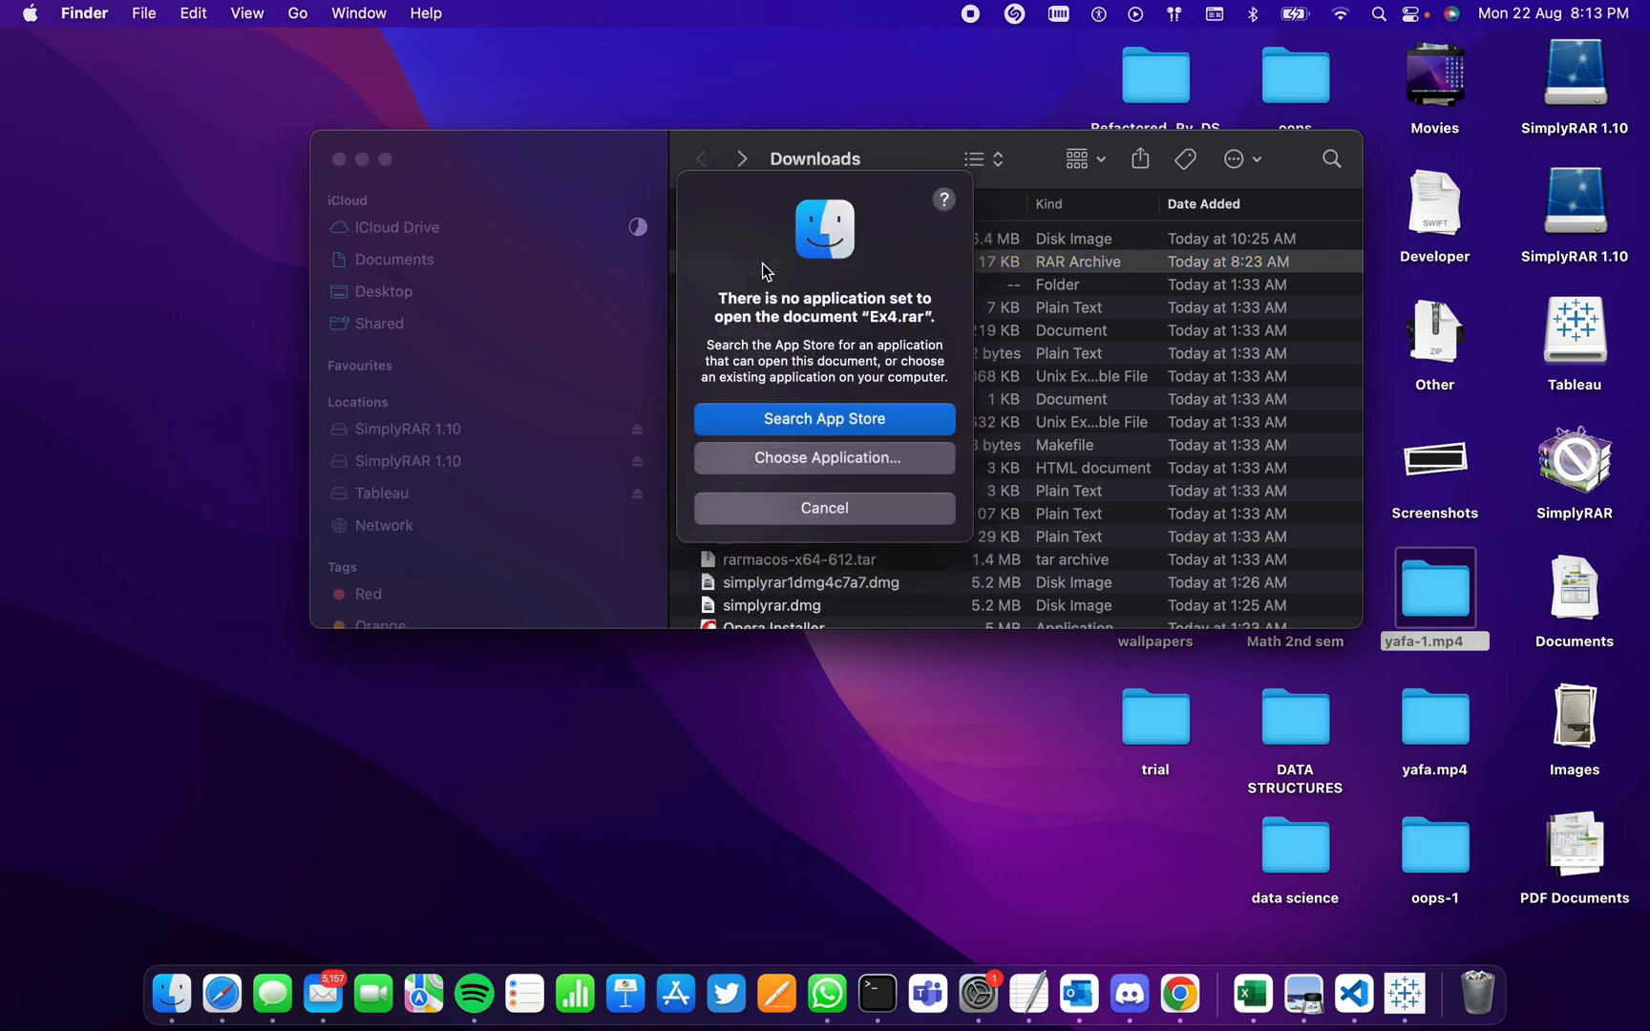
mouse_move(872, 299)
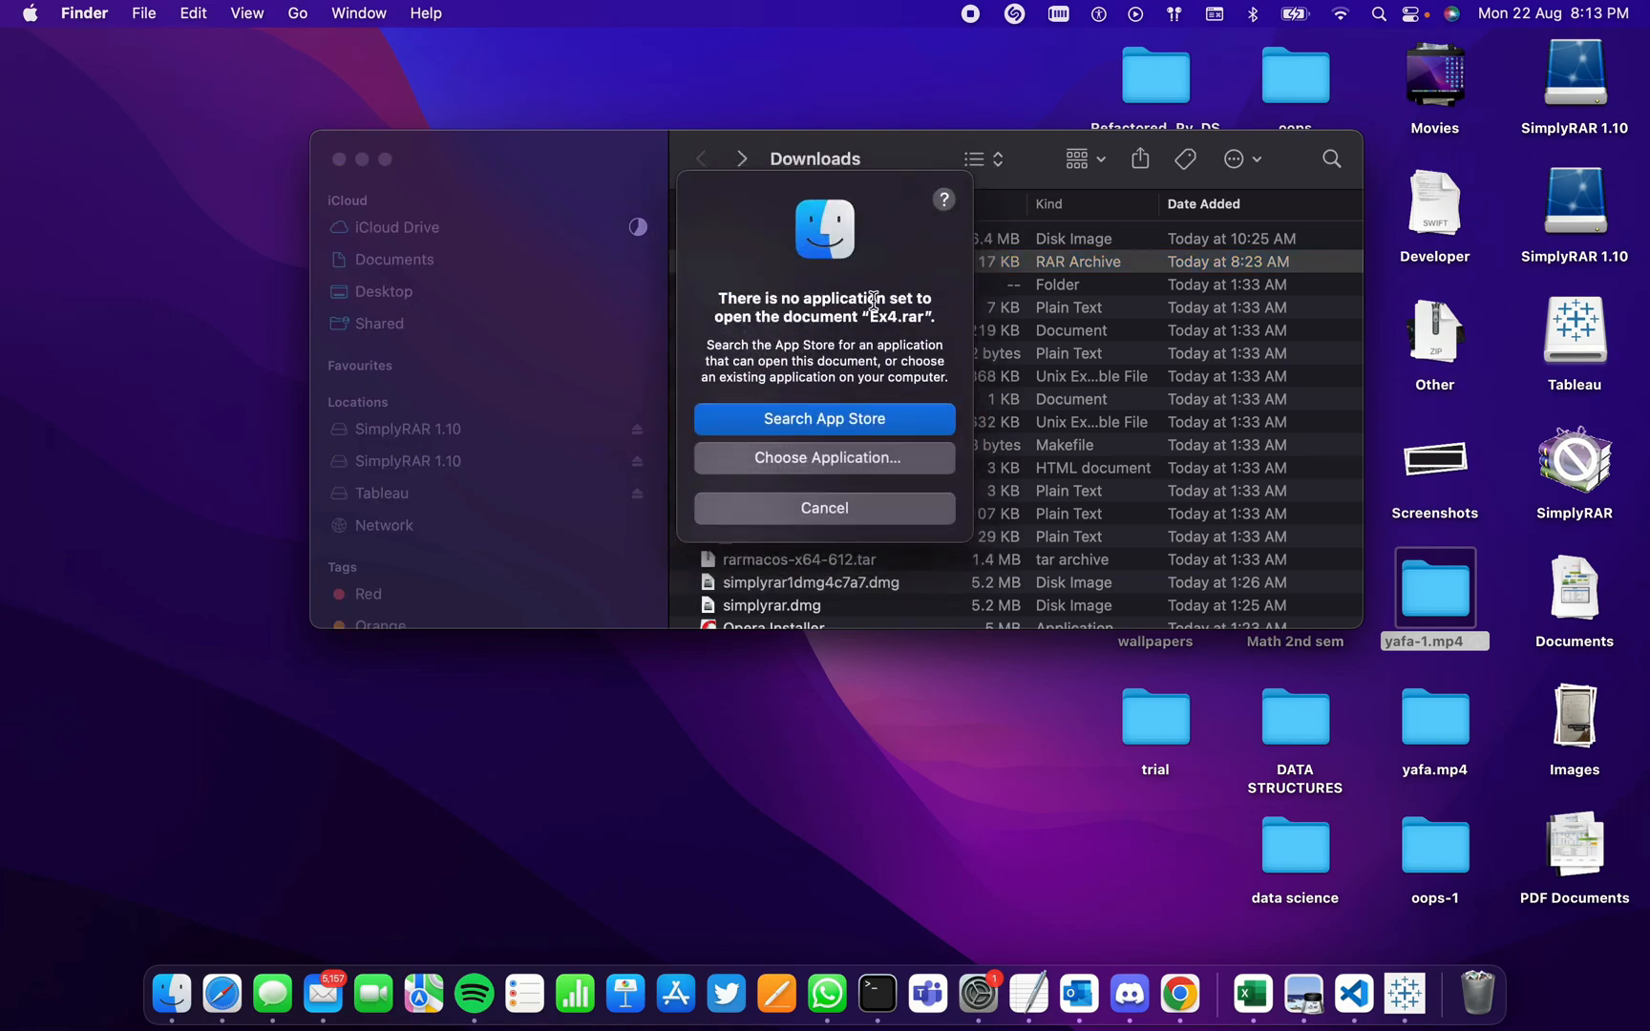
mouse_move(913, 367)
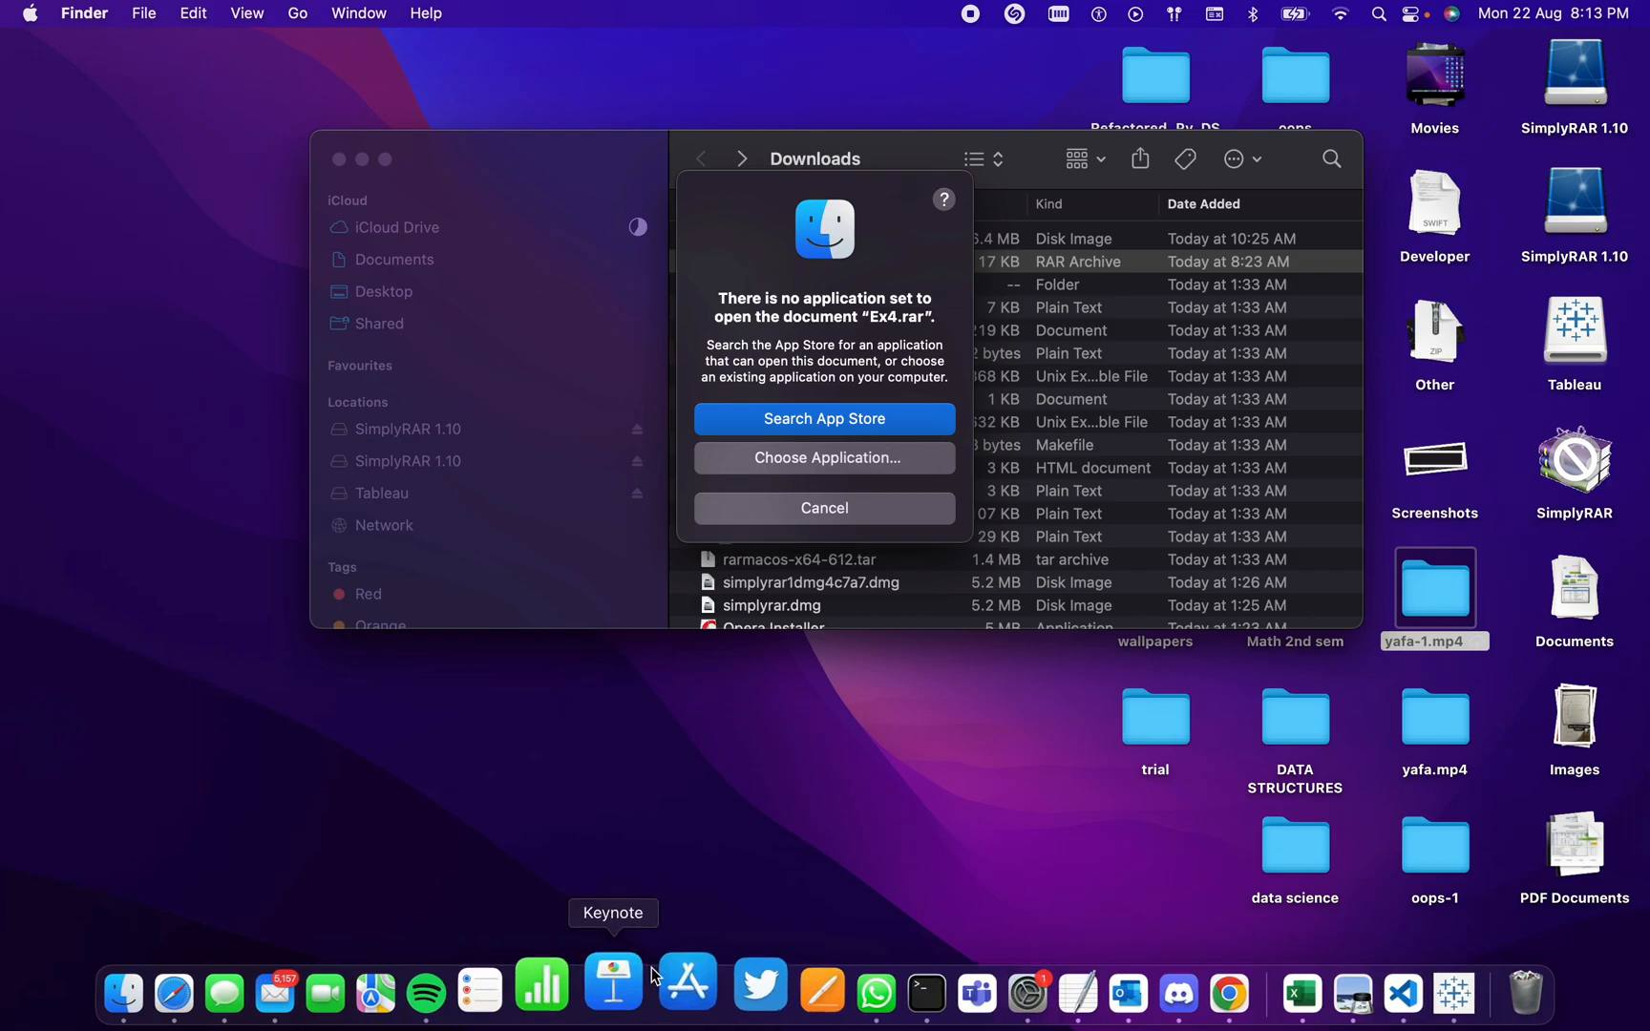
Search App Store for 'the unarchiver', download it and launch The Unarchiver
left_click(824, 418)
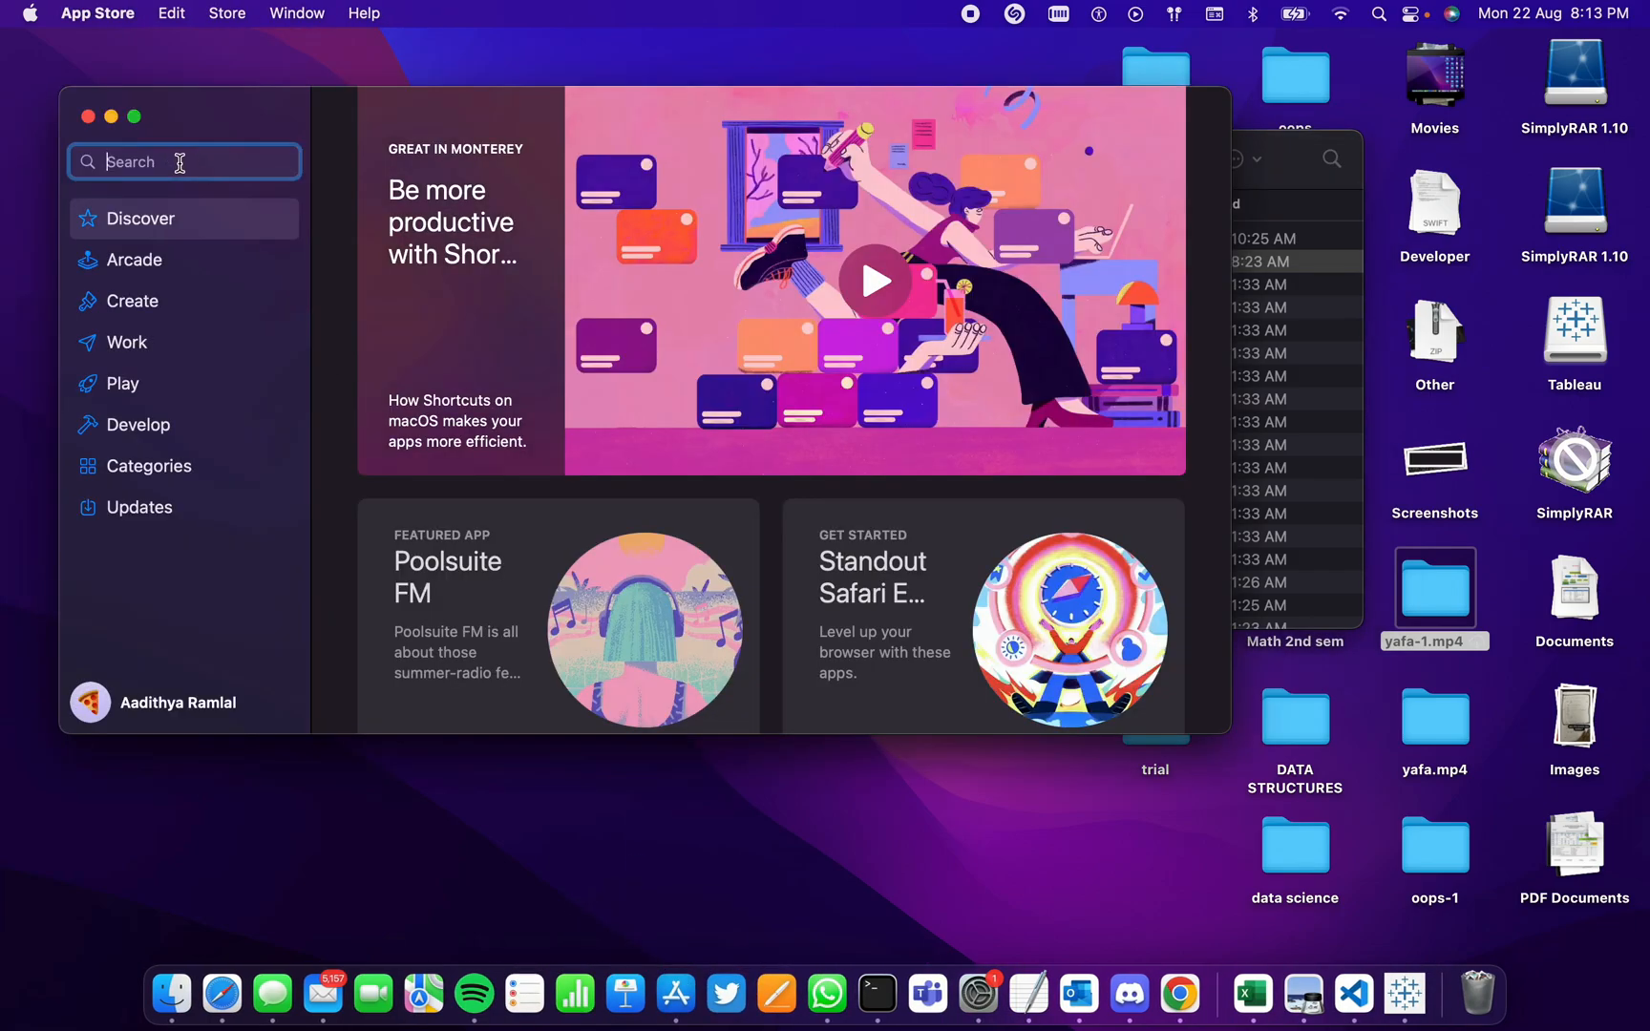
type("the")
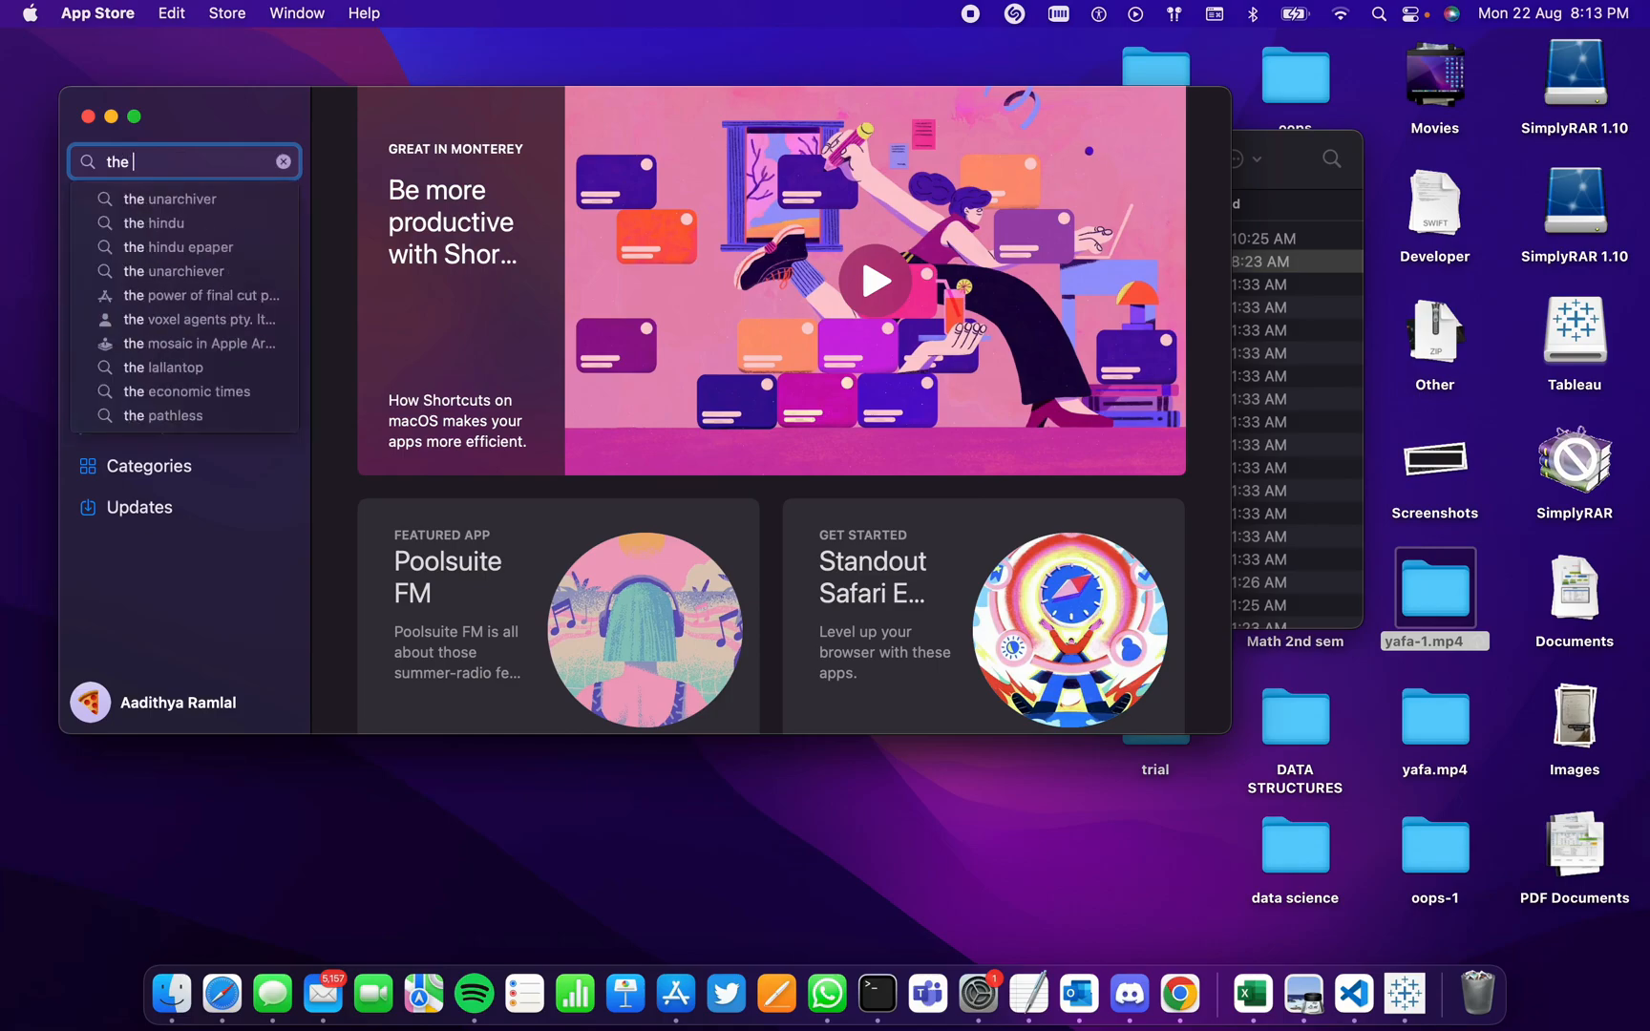
left_click(170, 198)
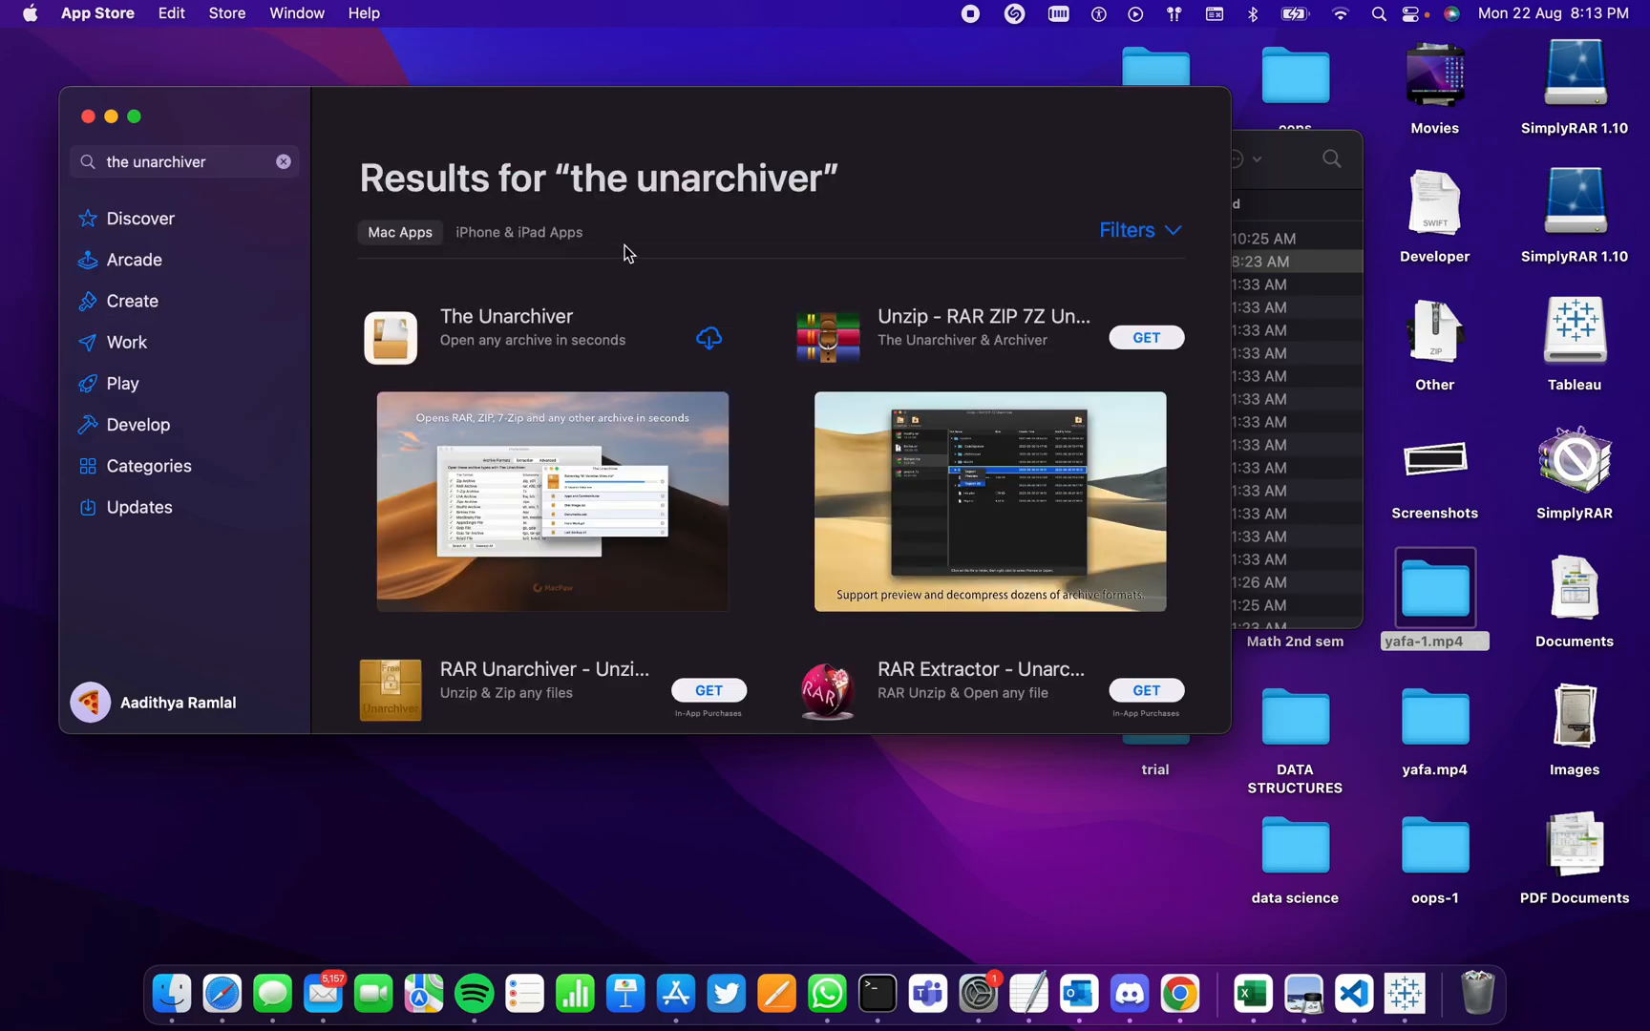
left_click(709, 338)
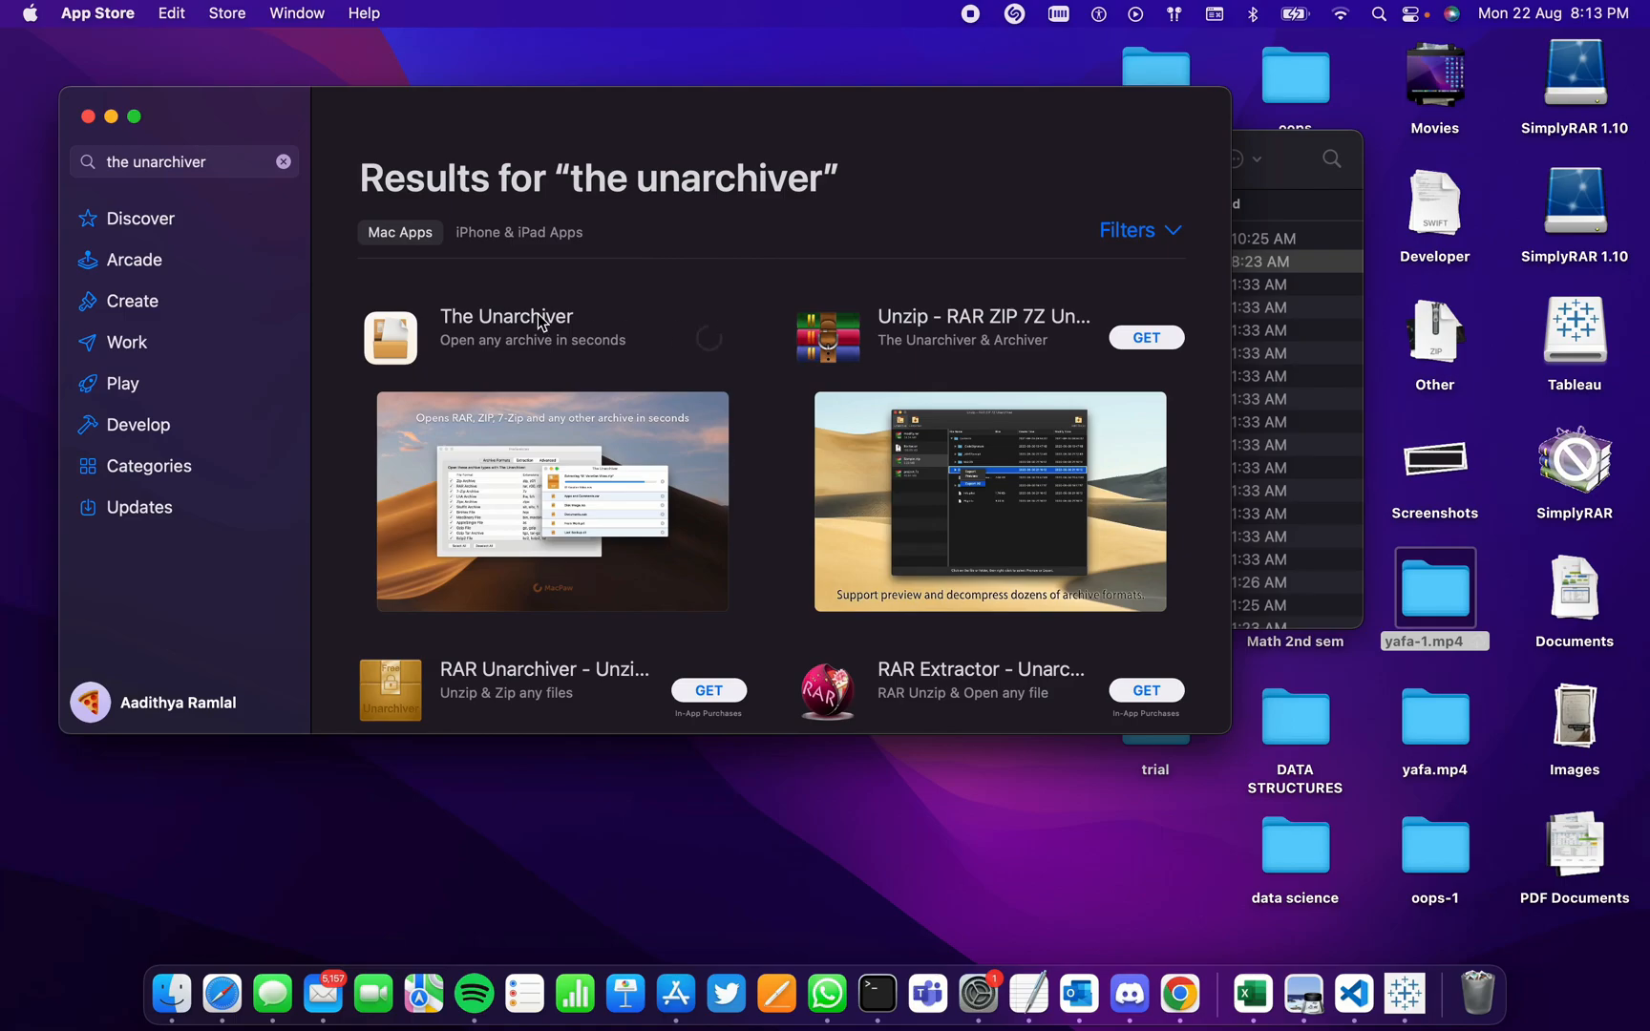
left_click(506, 316)
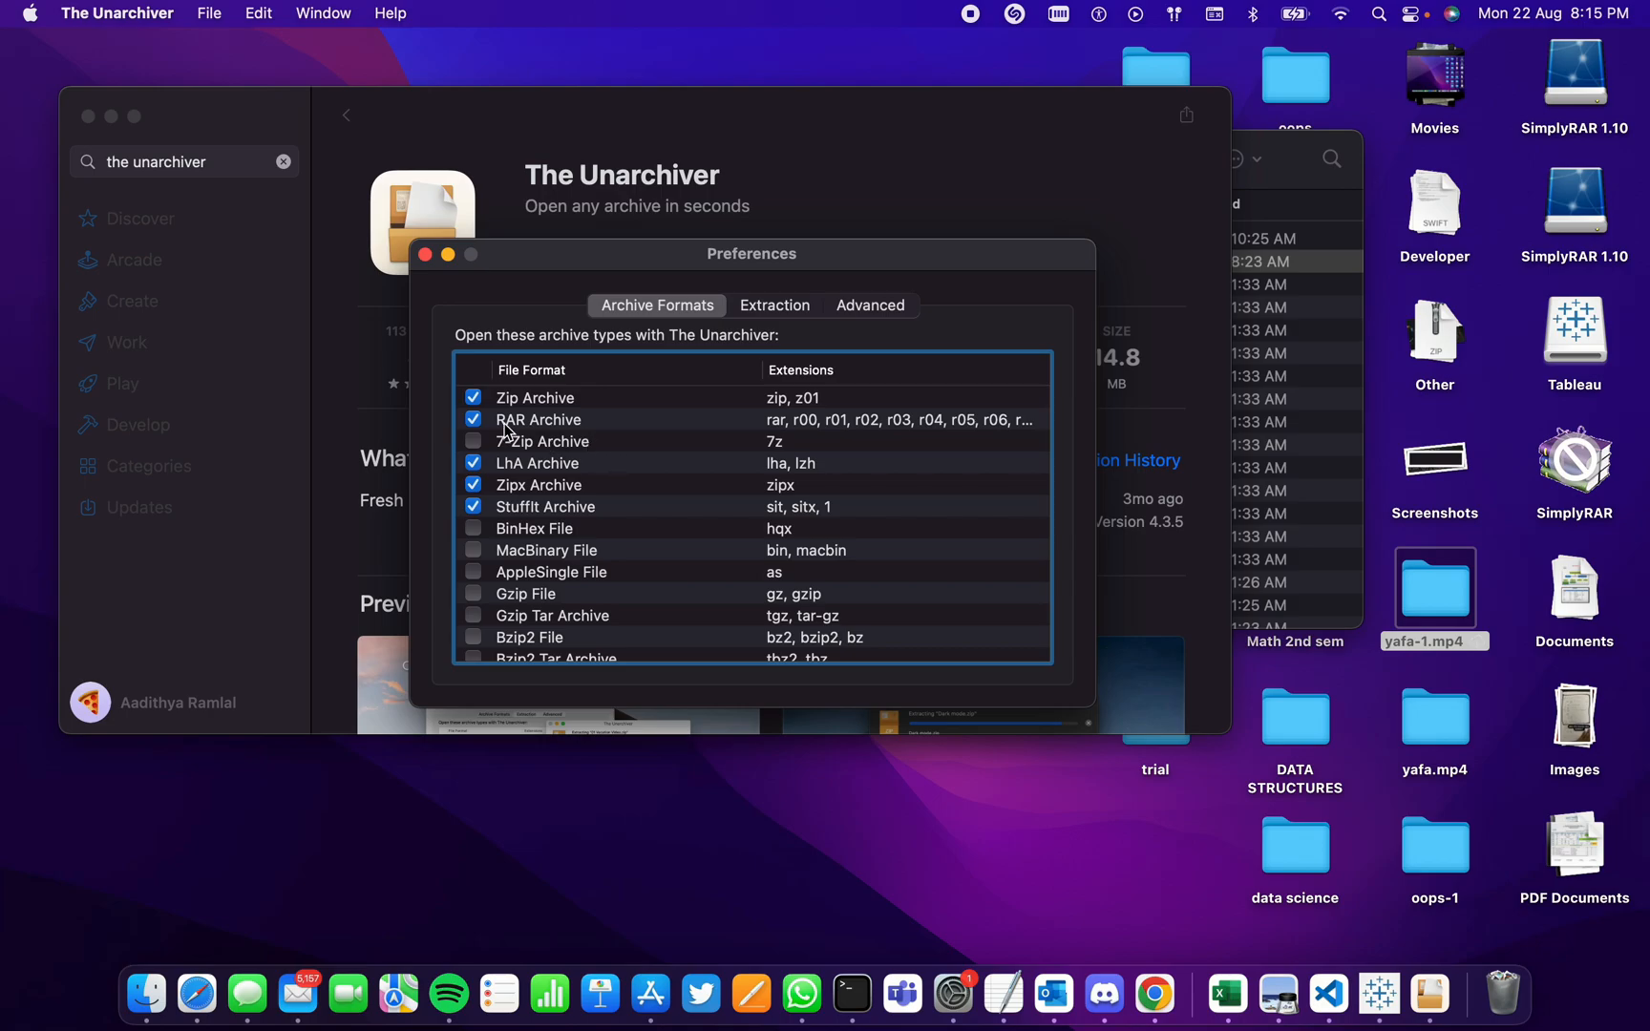
mouse_move(834, 288)
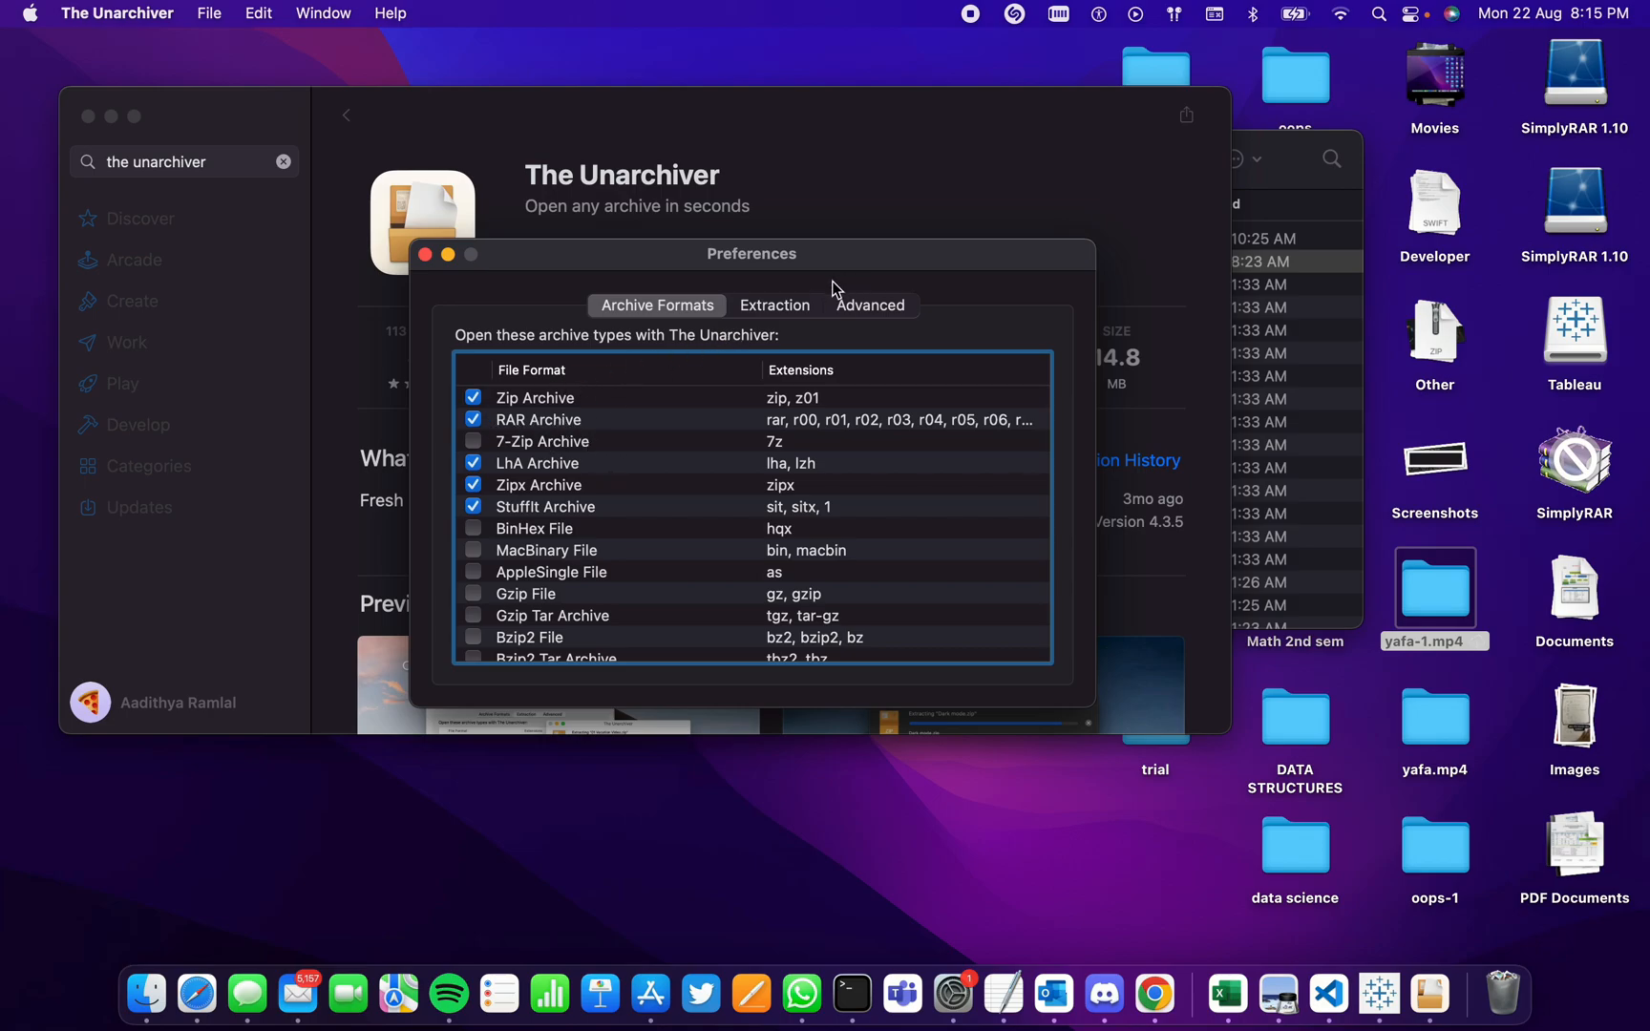
Show the Extraction settings with 'Same folder as the archive' as the destination choice
left_click(774, 305)
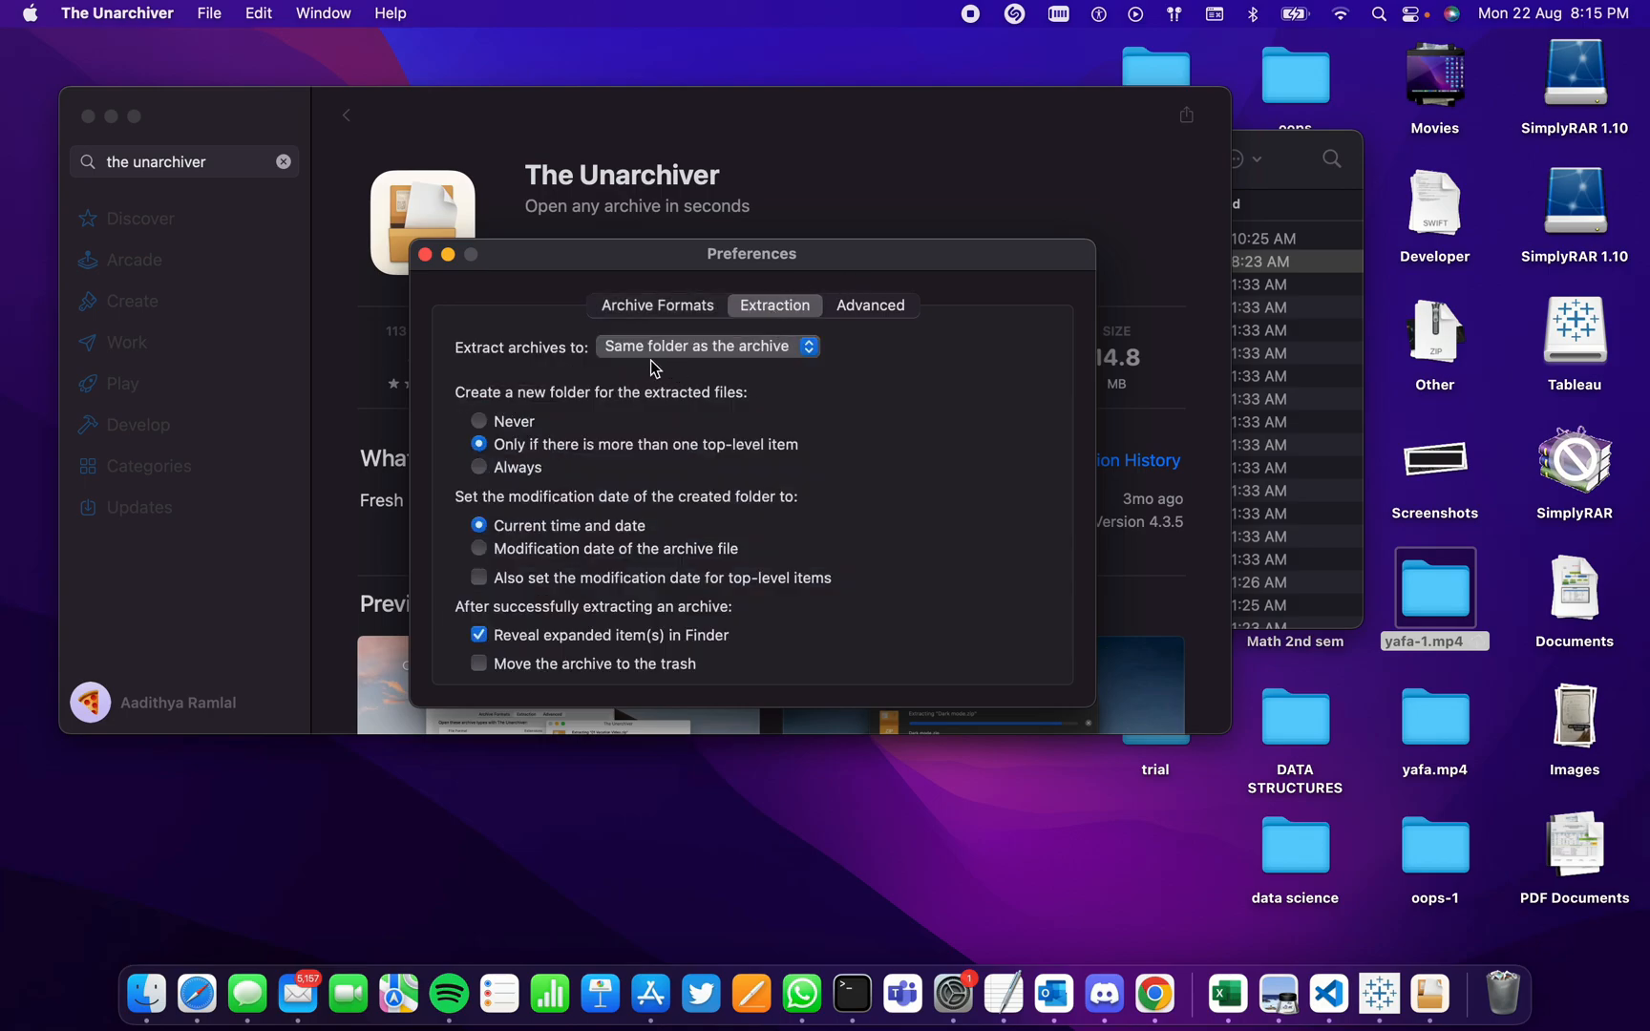
mouse_move(756, 347)
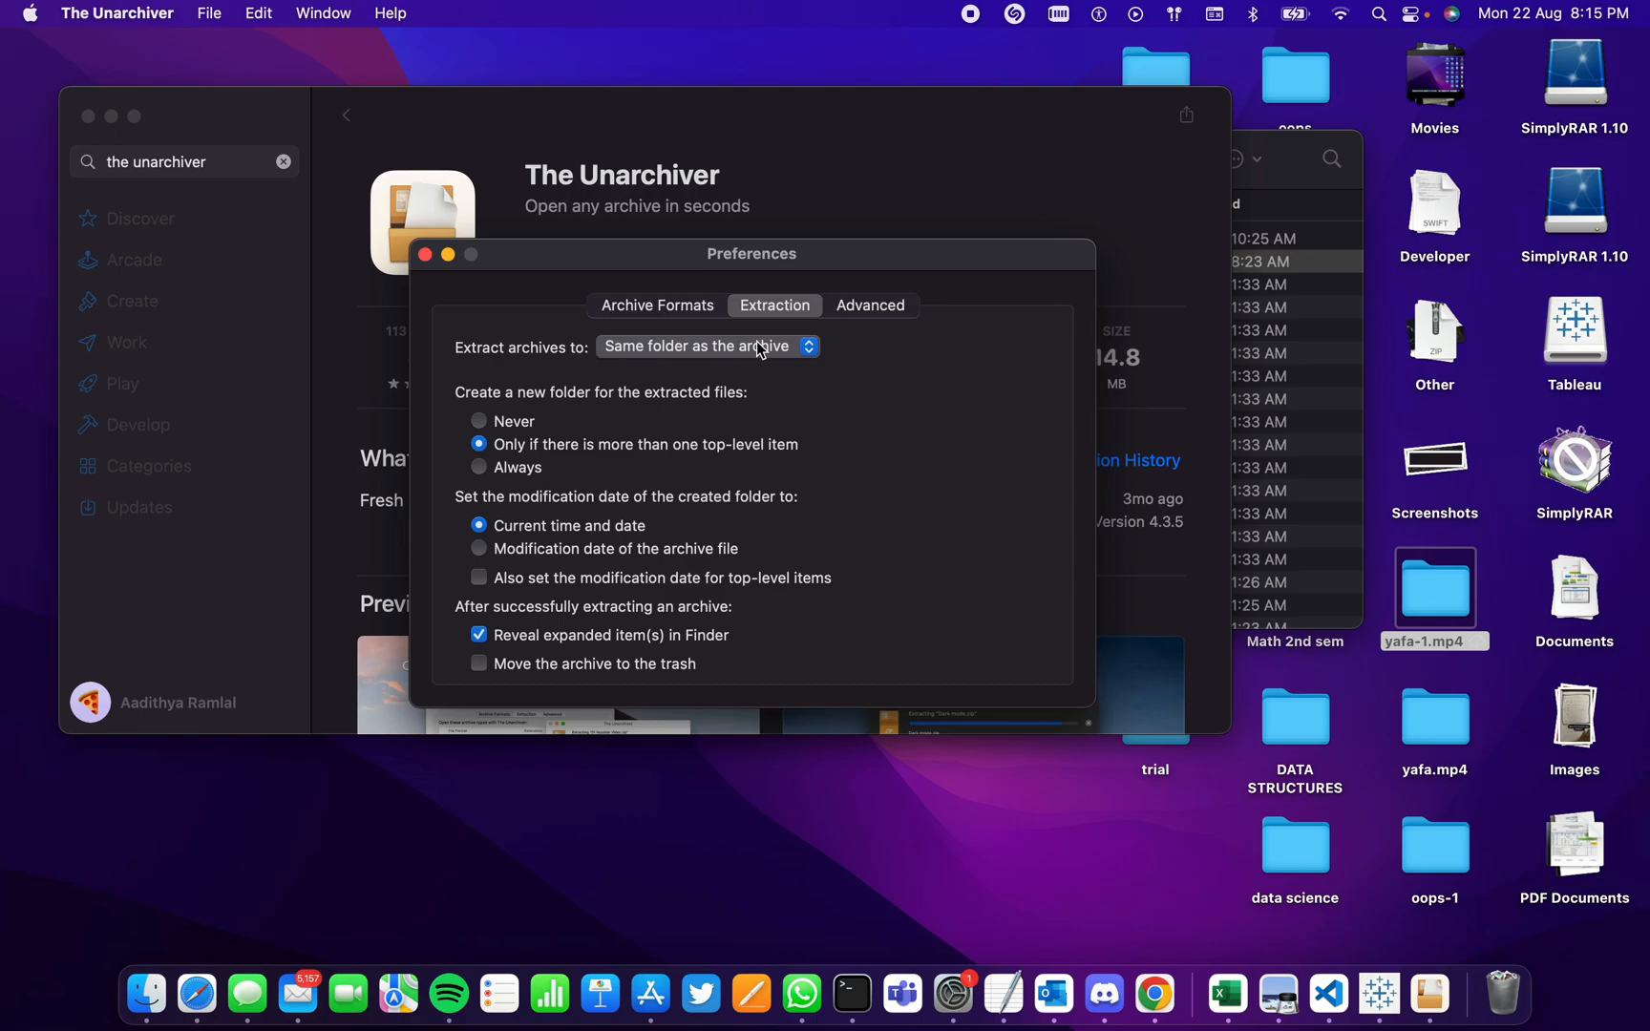
mouse_move(792, 378)
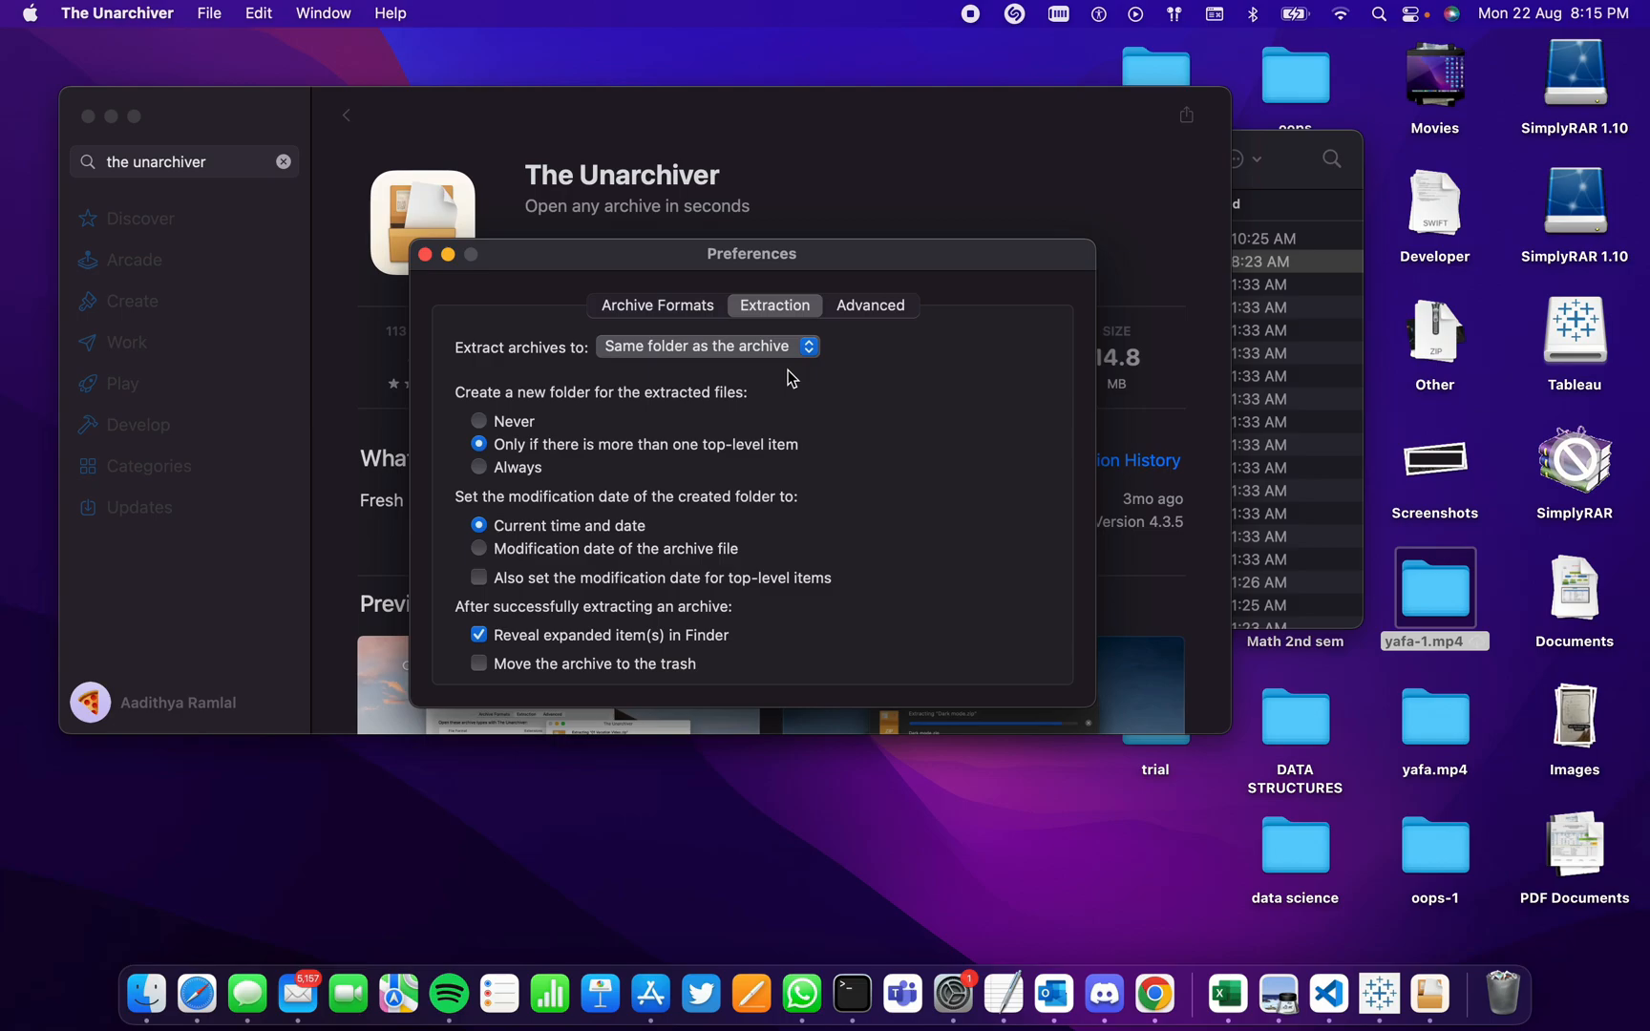
mouse_move(700, 353)
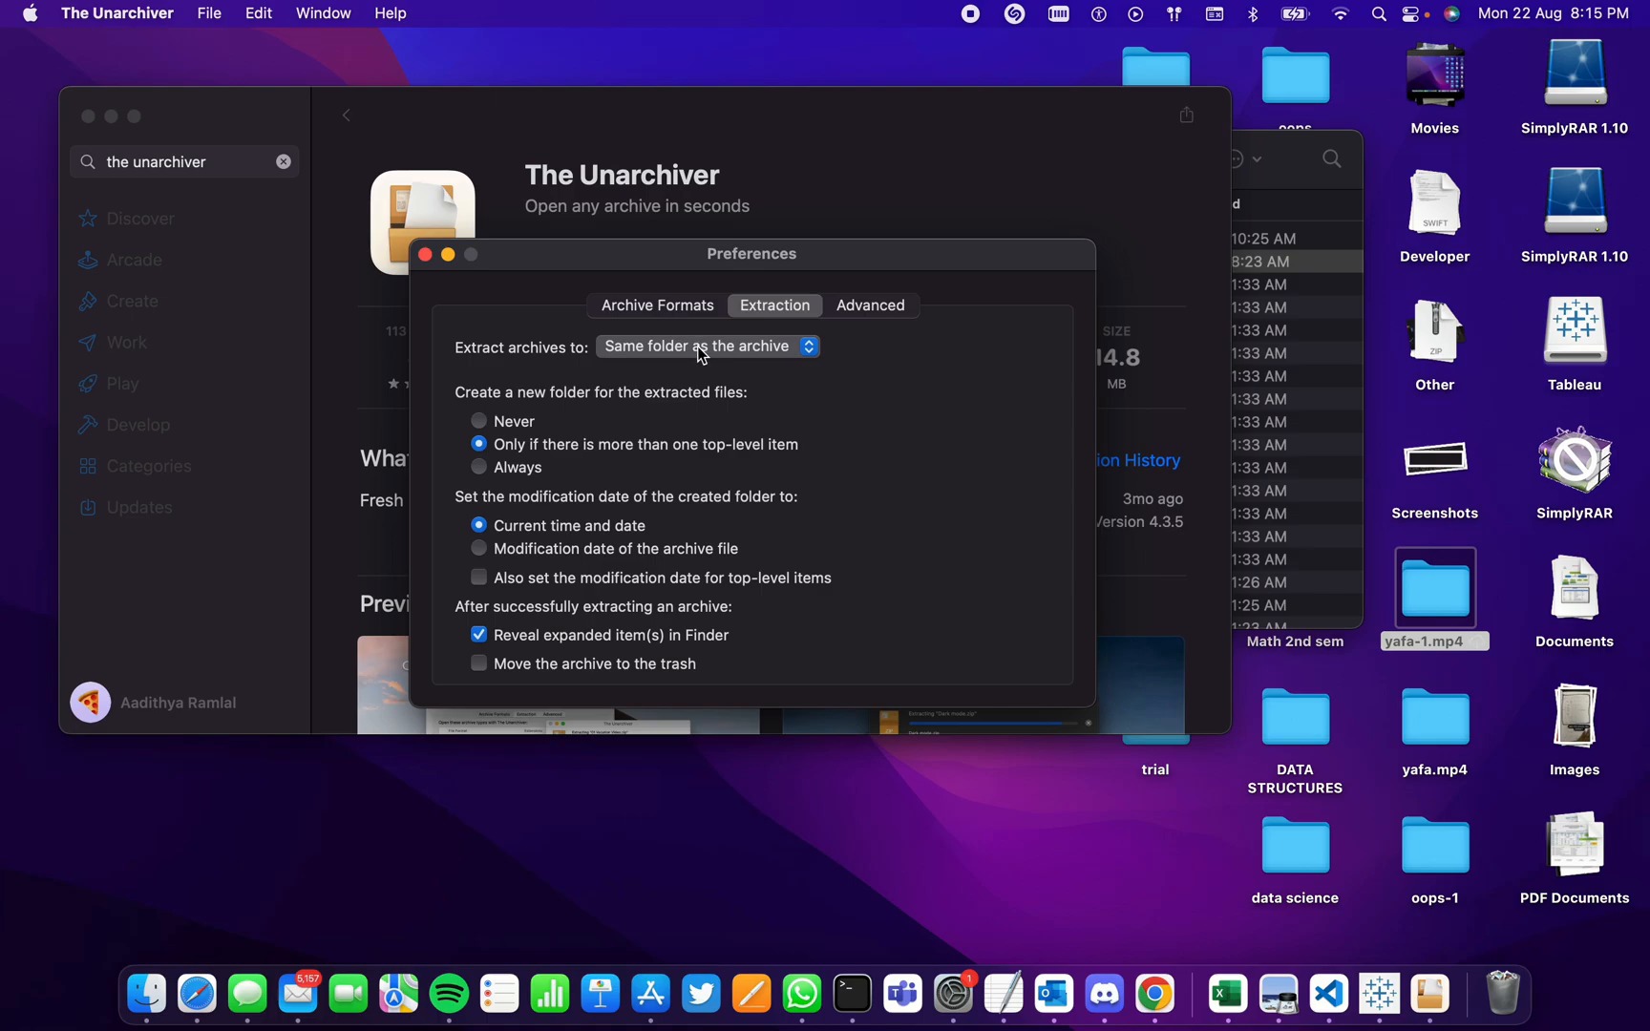
left_click(705, 347)
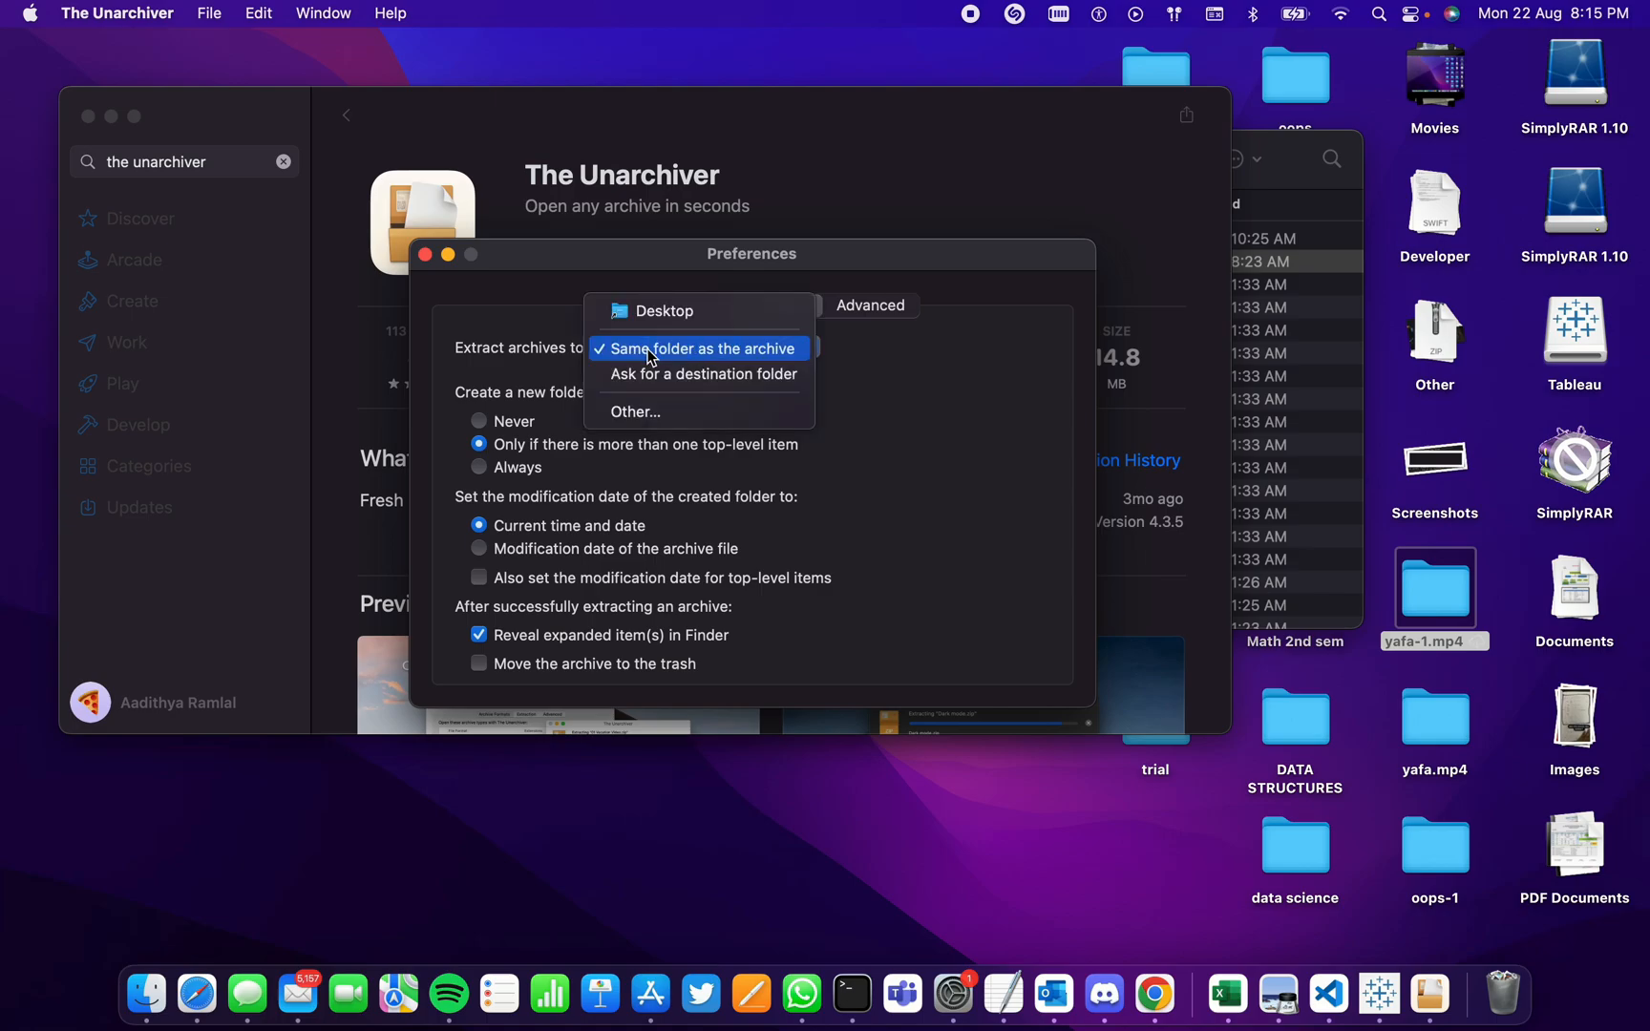
mouse_move(632, 354)
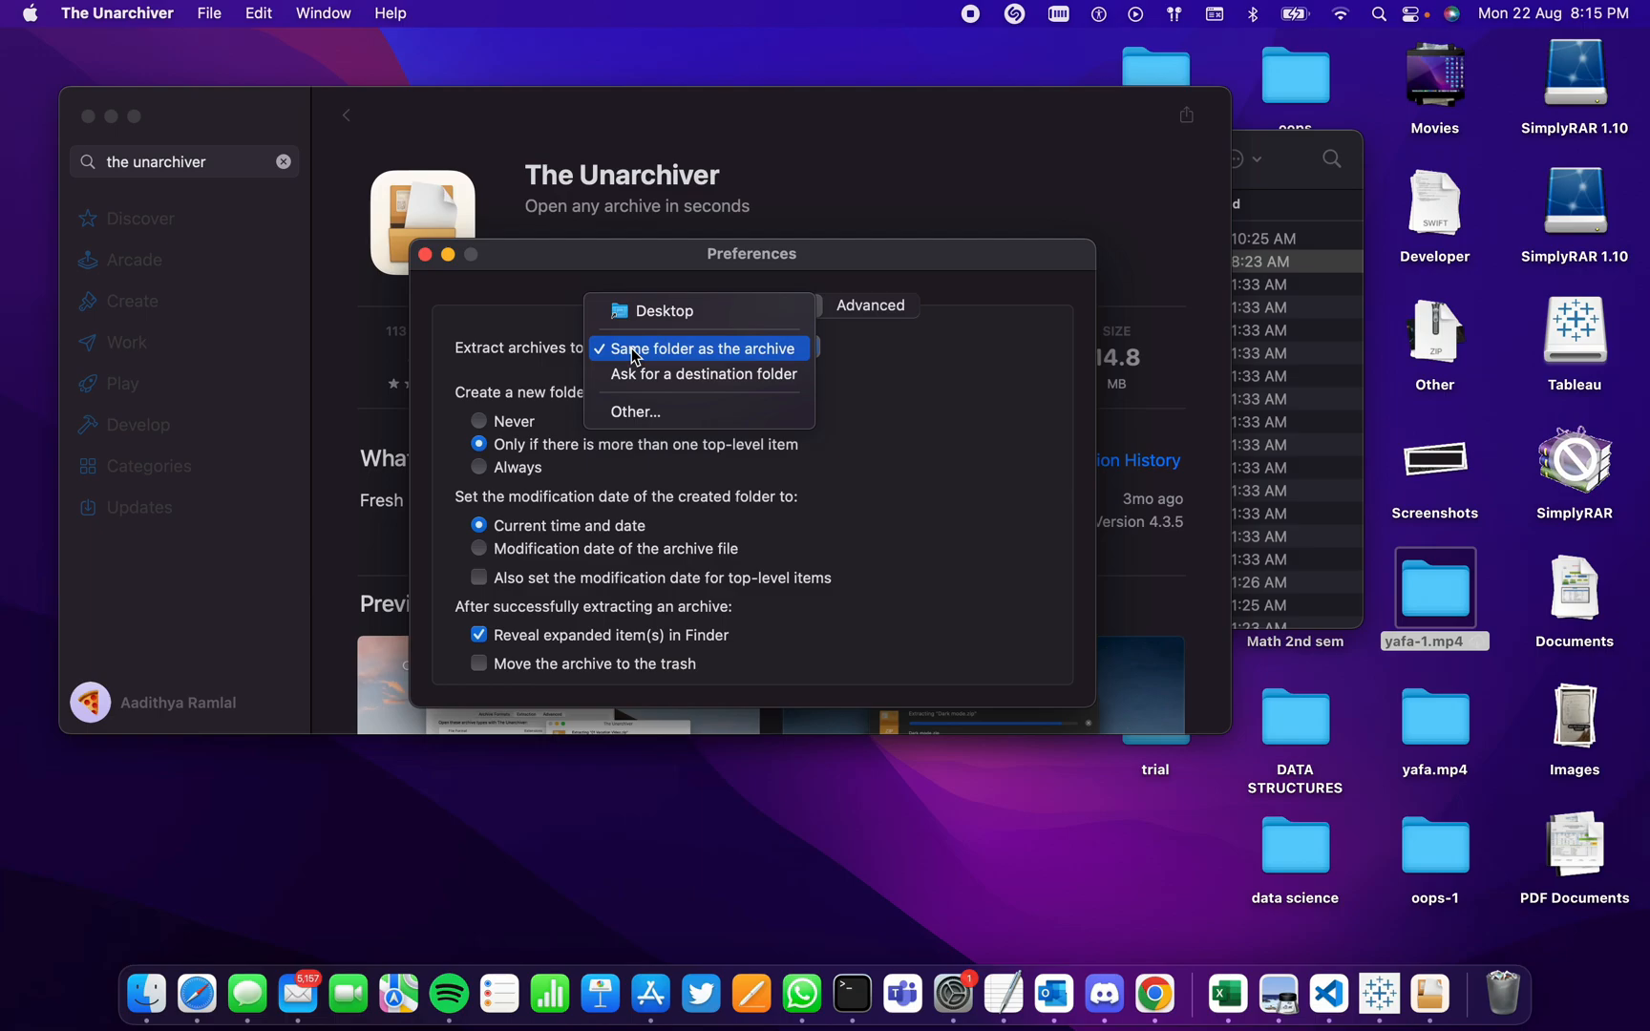
mouse_move(672, 313)
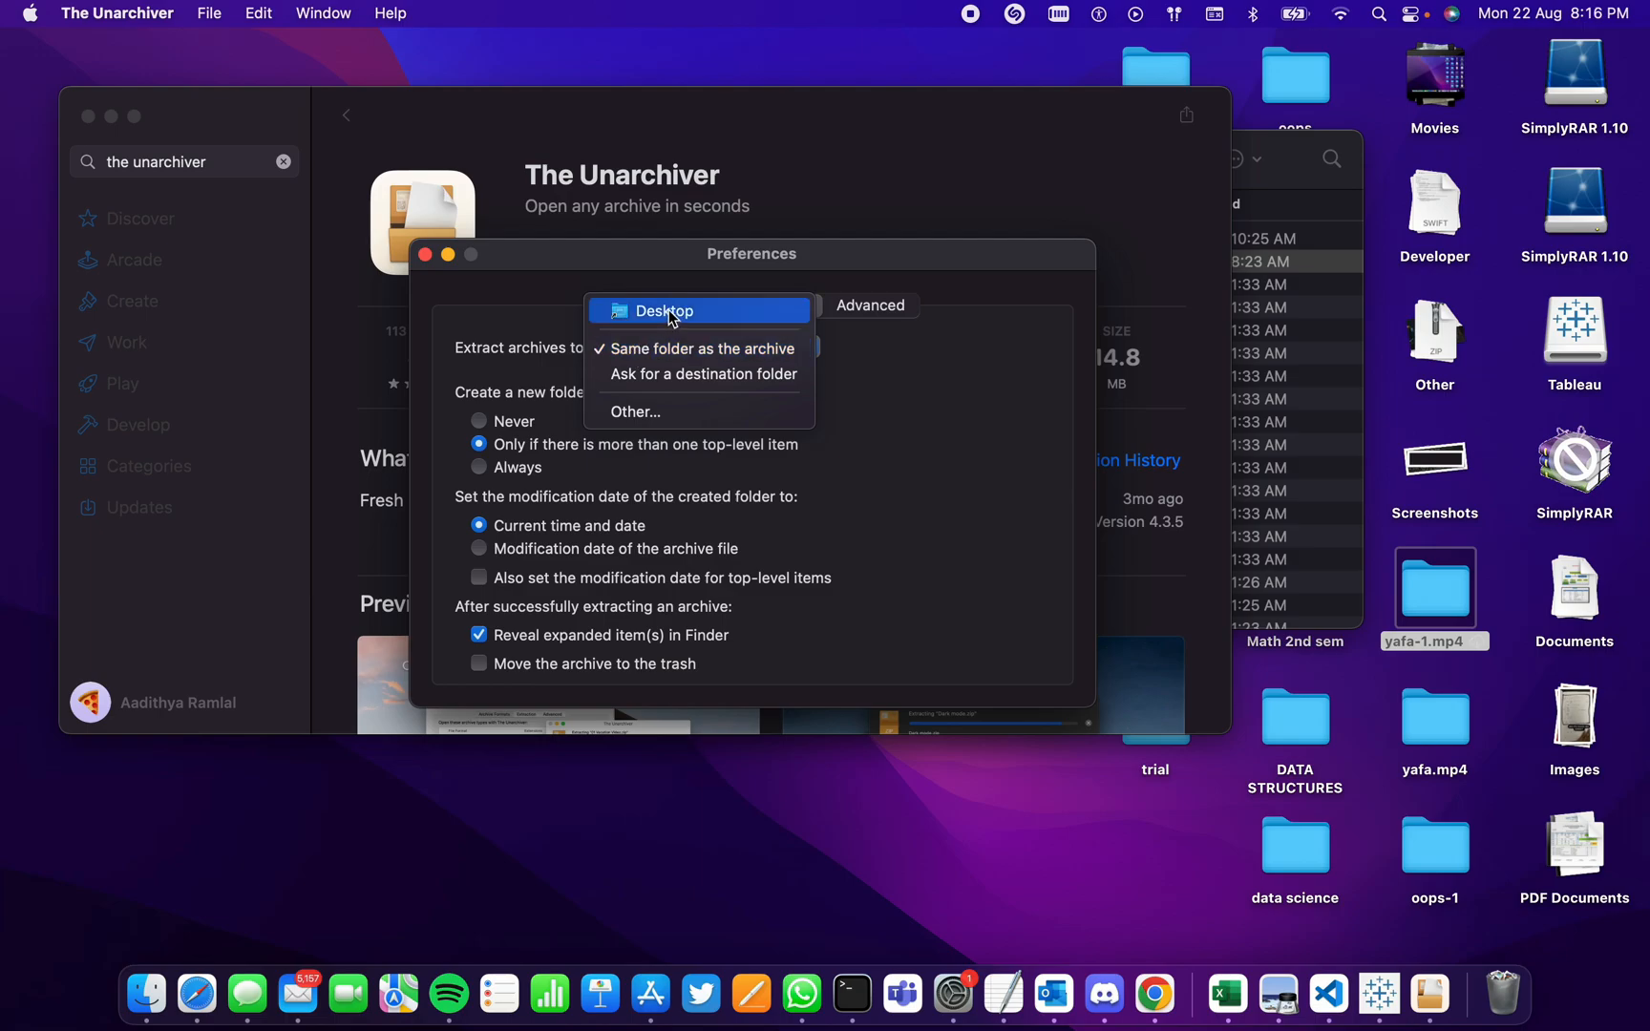
mouse_move(894, 380)
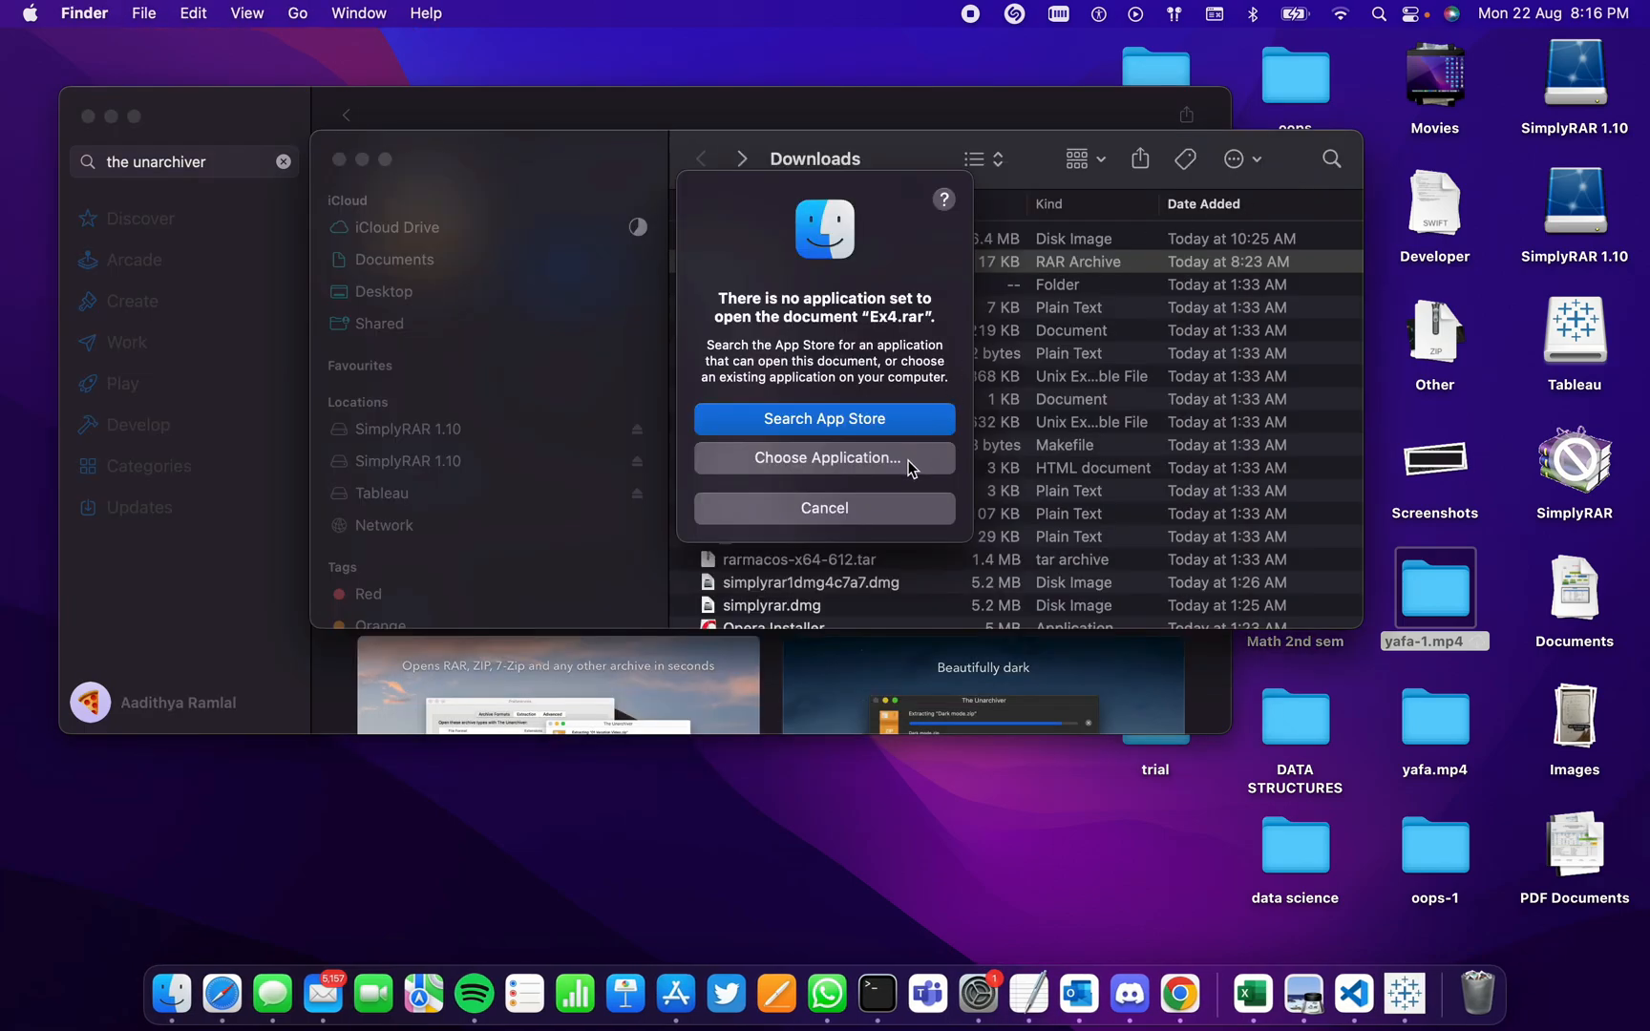
Dismiss the notice and extract Ex4.rar via Open With > The Unarchiver, creating an Ex4 folder
left_click(824, 508)
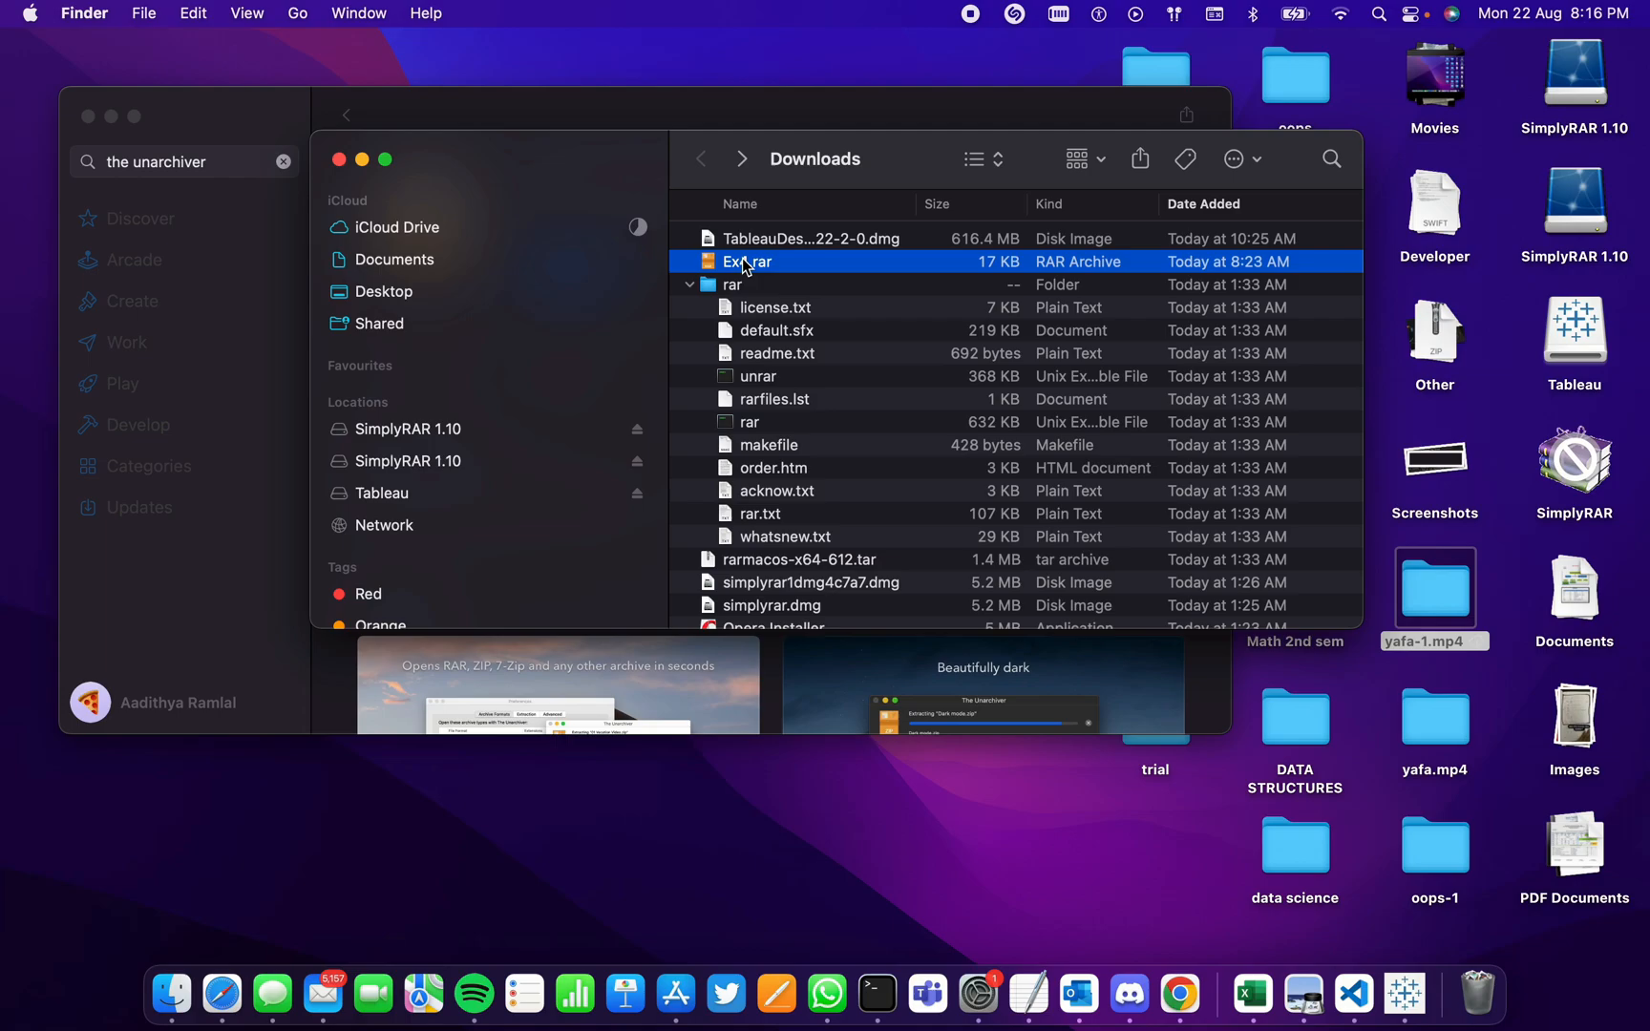
right_click(745, 262)
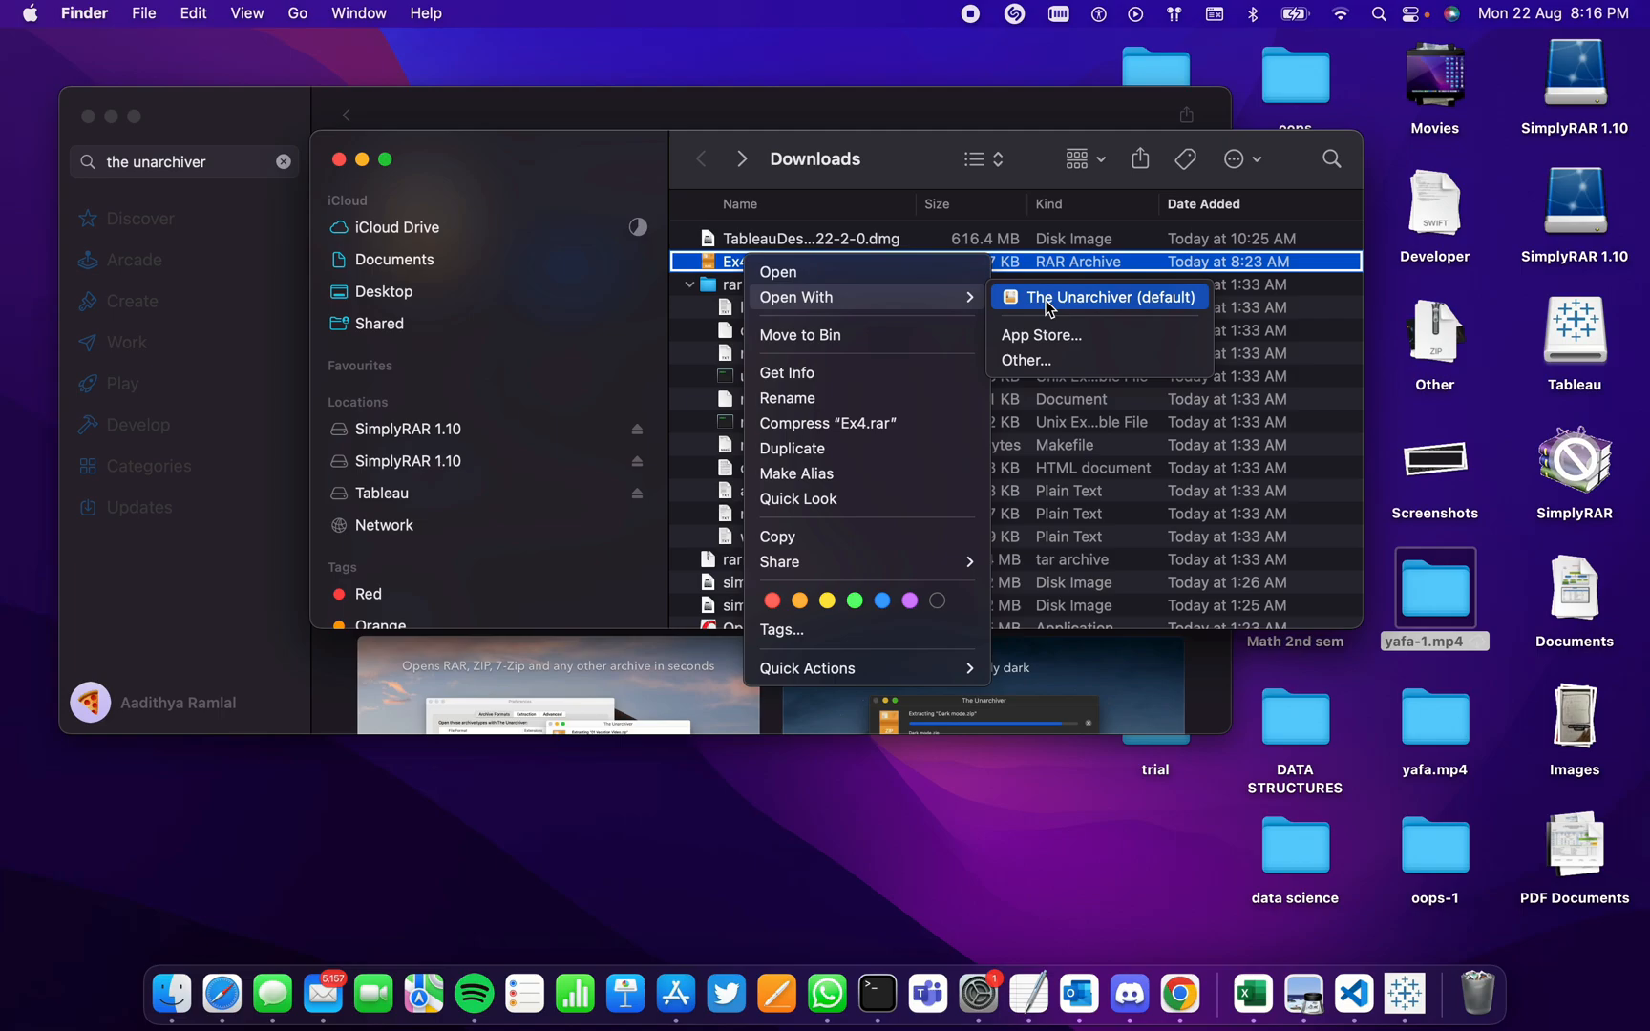
left_click(1108, 297)
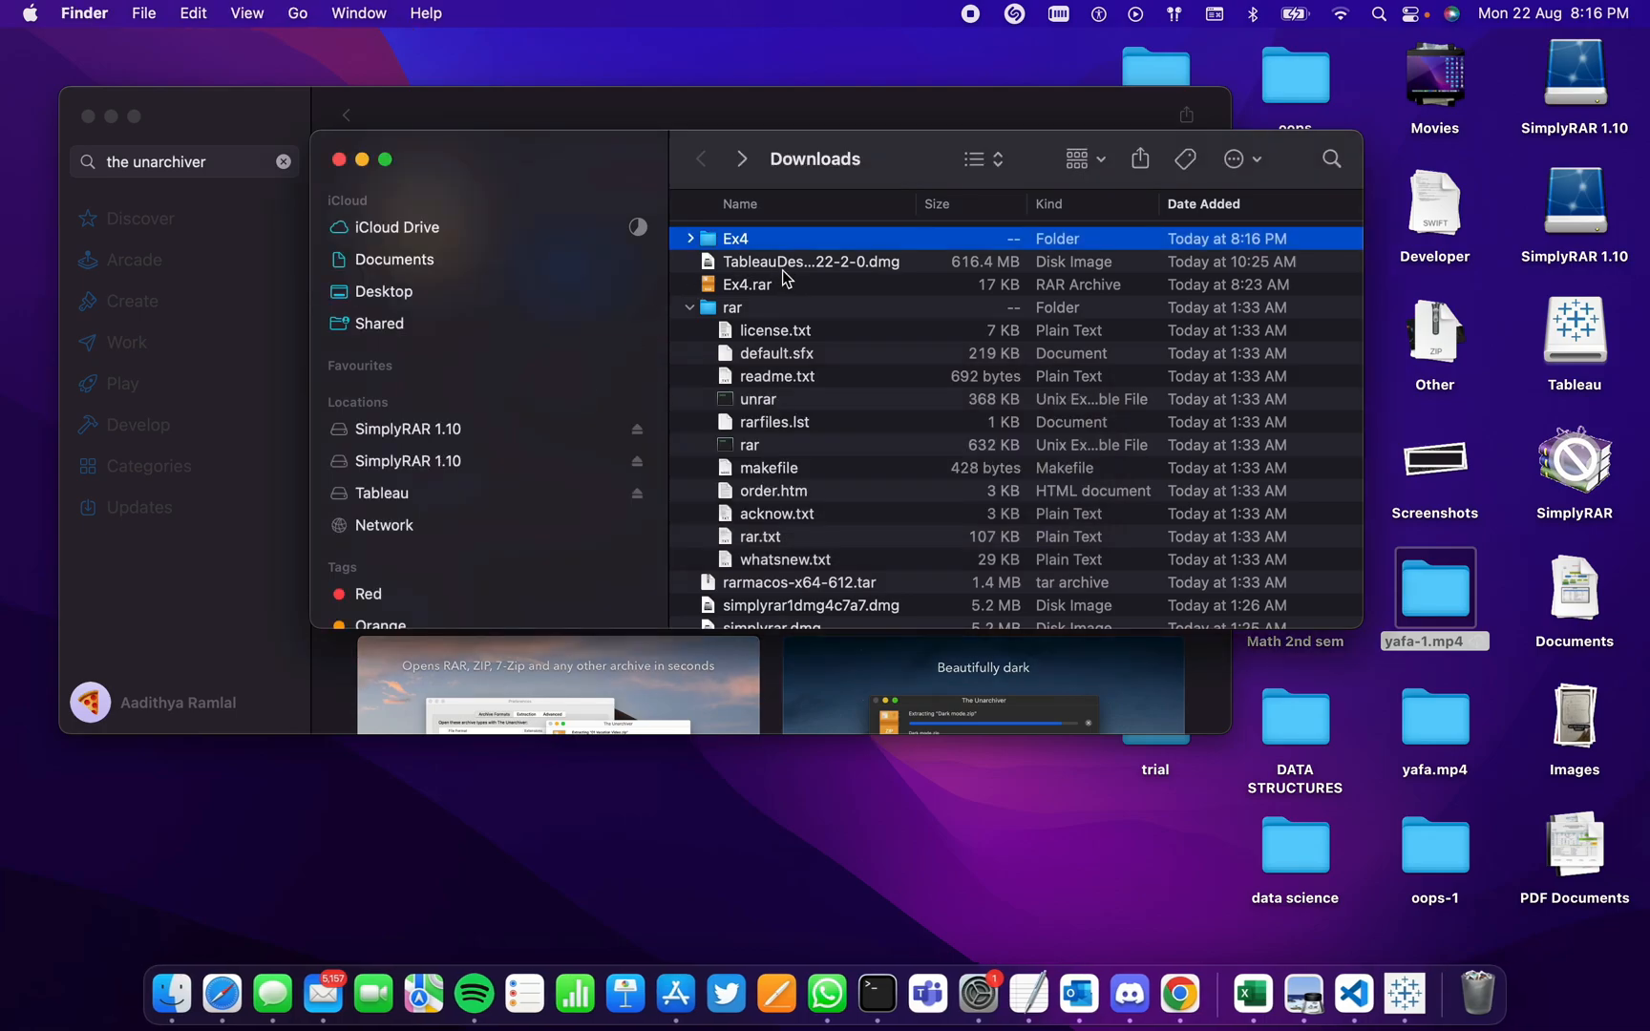
mouse_move(751, 245)
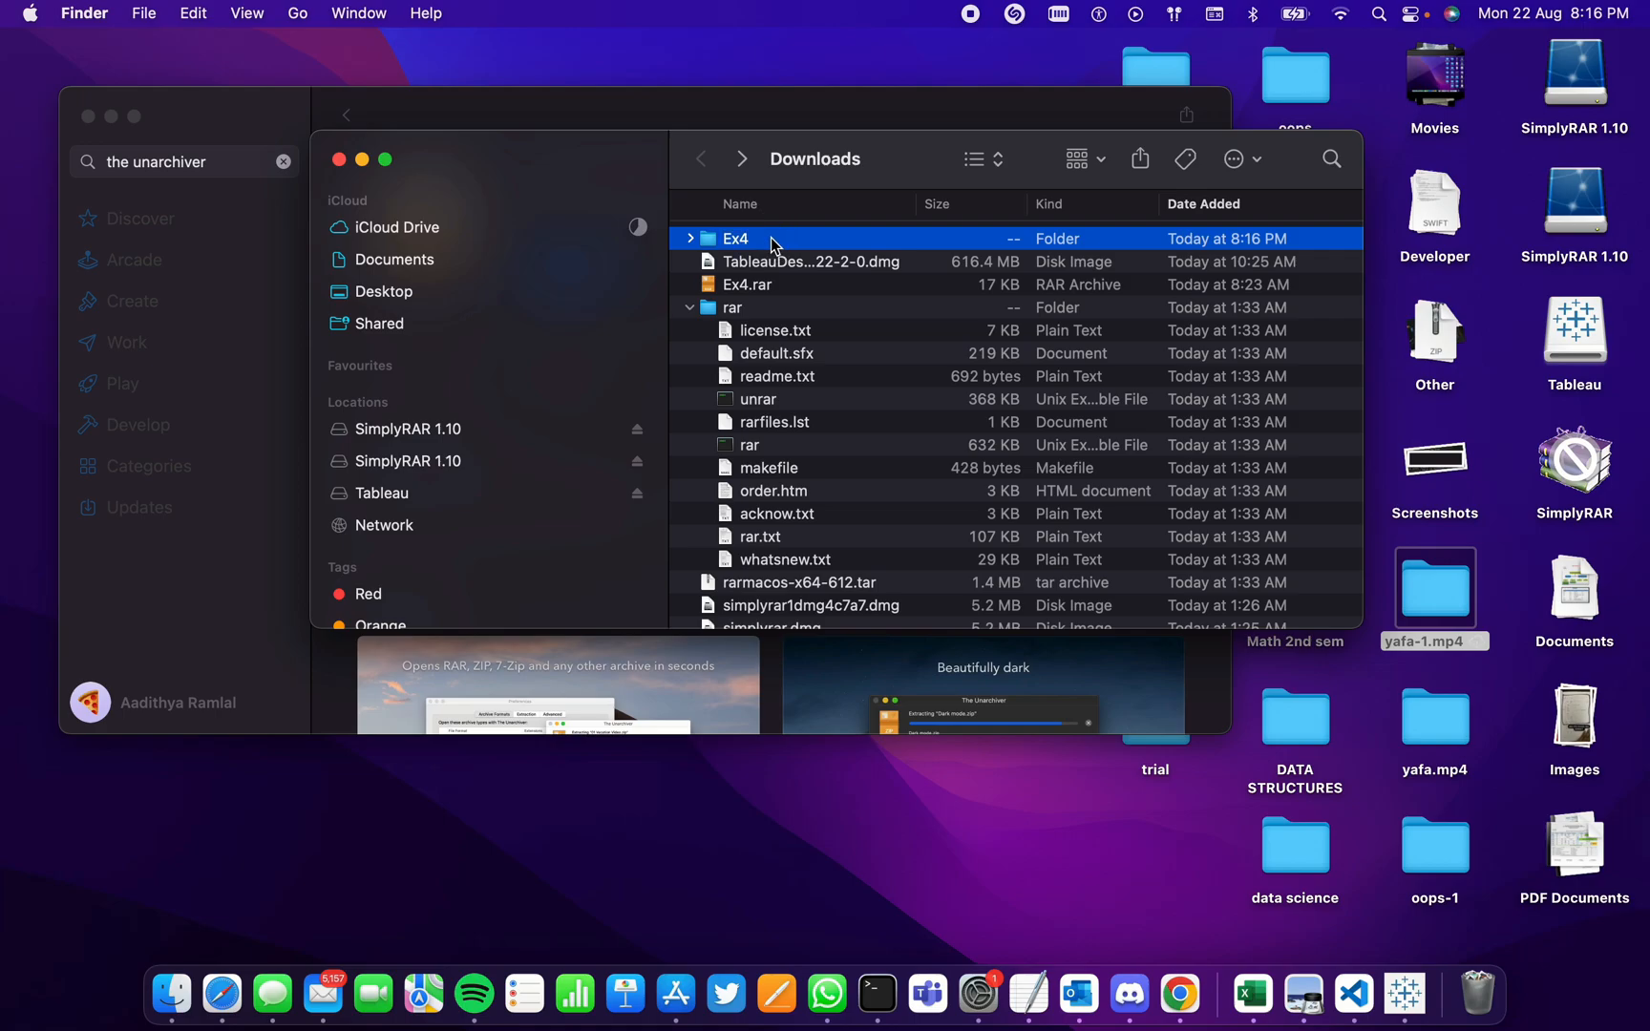
double_click(734, 239)
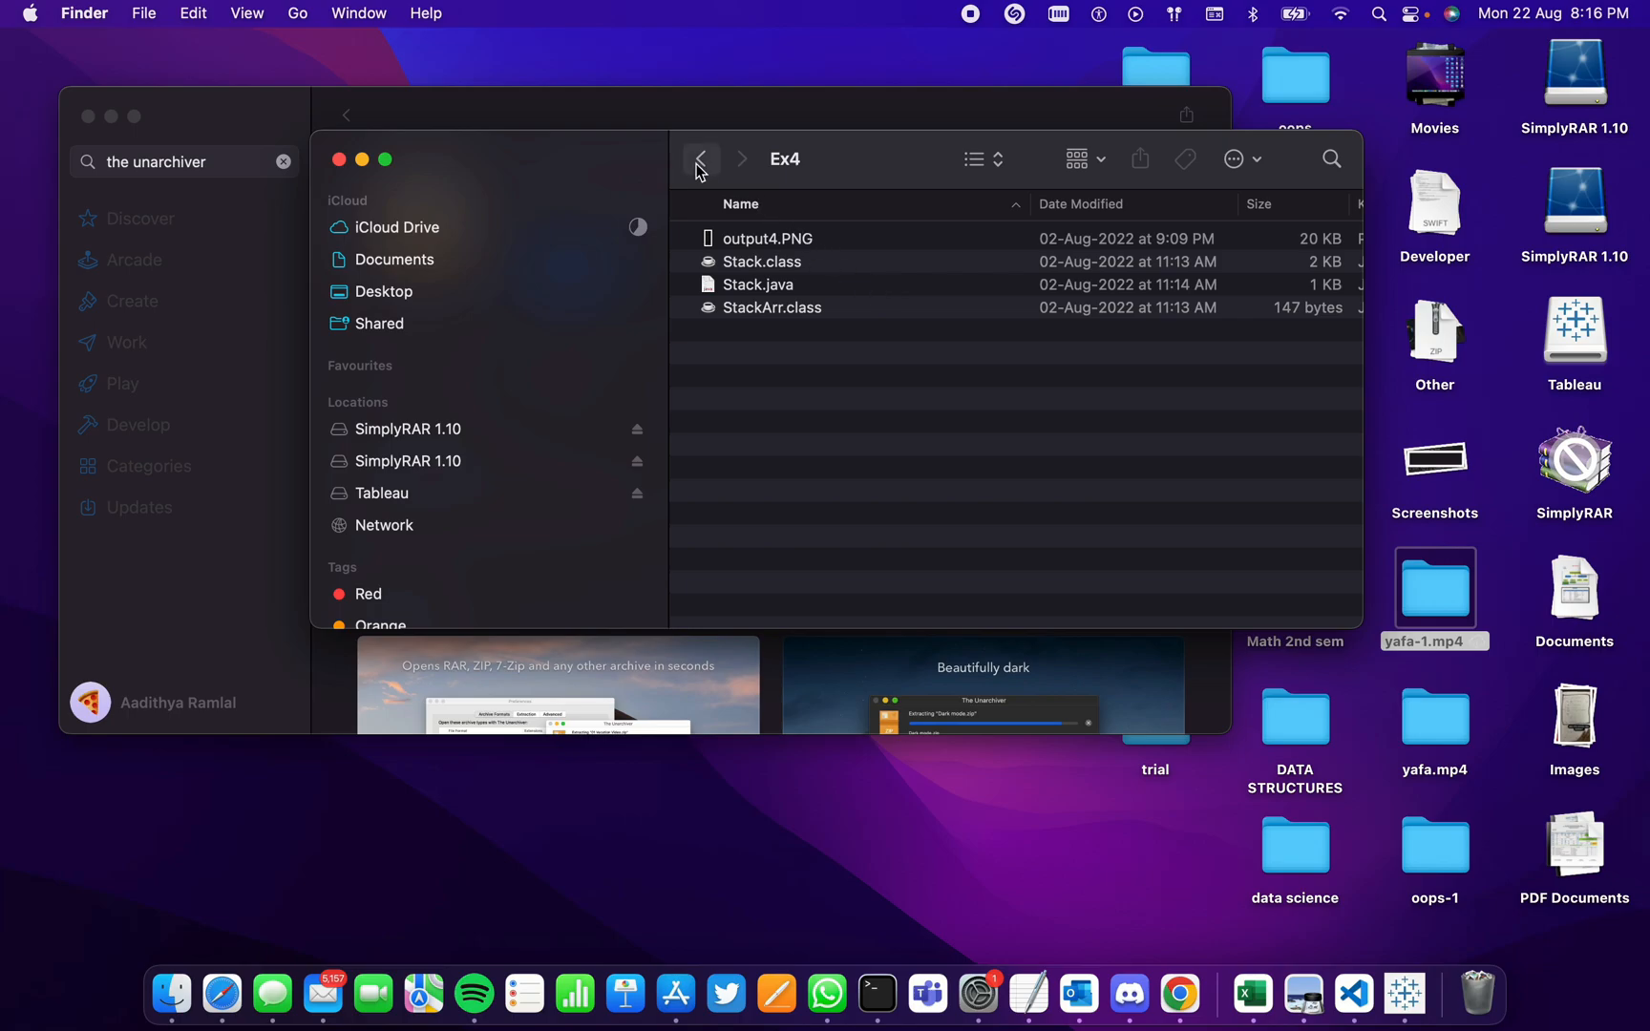
left_click(701, 159)
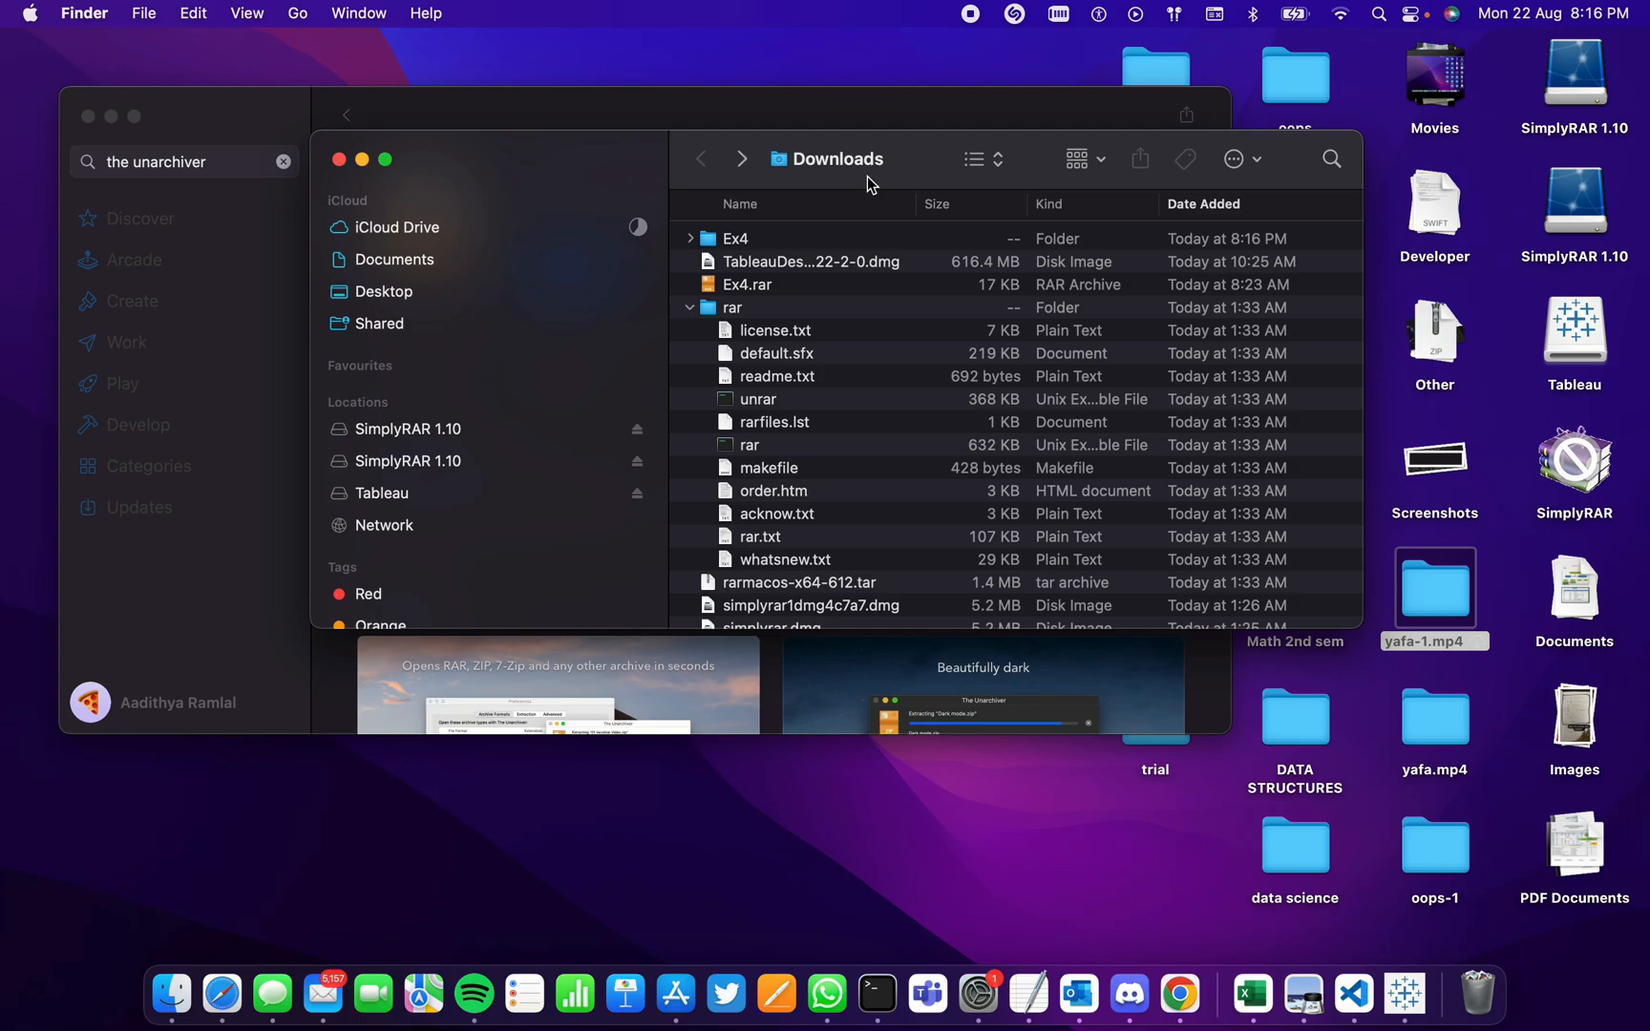
mouse_move(967, 15)
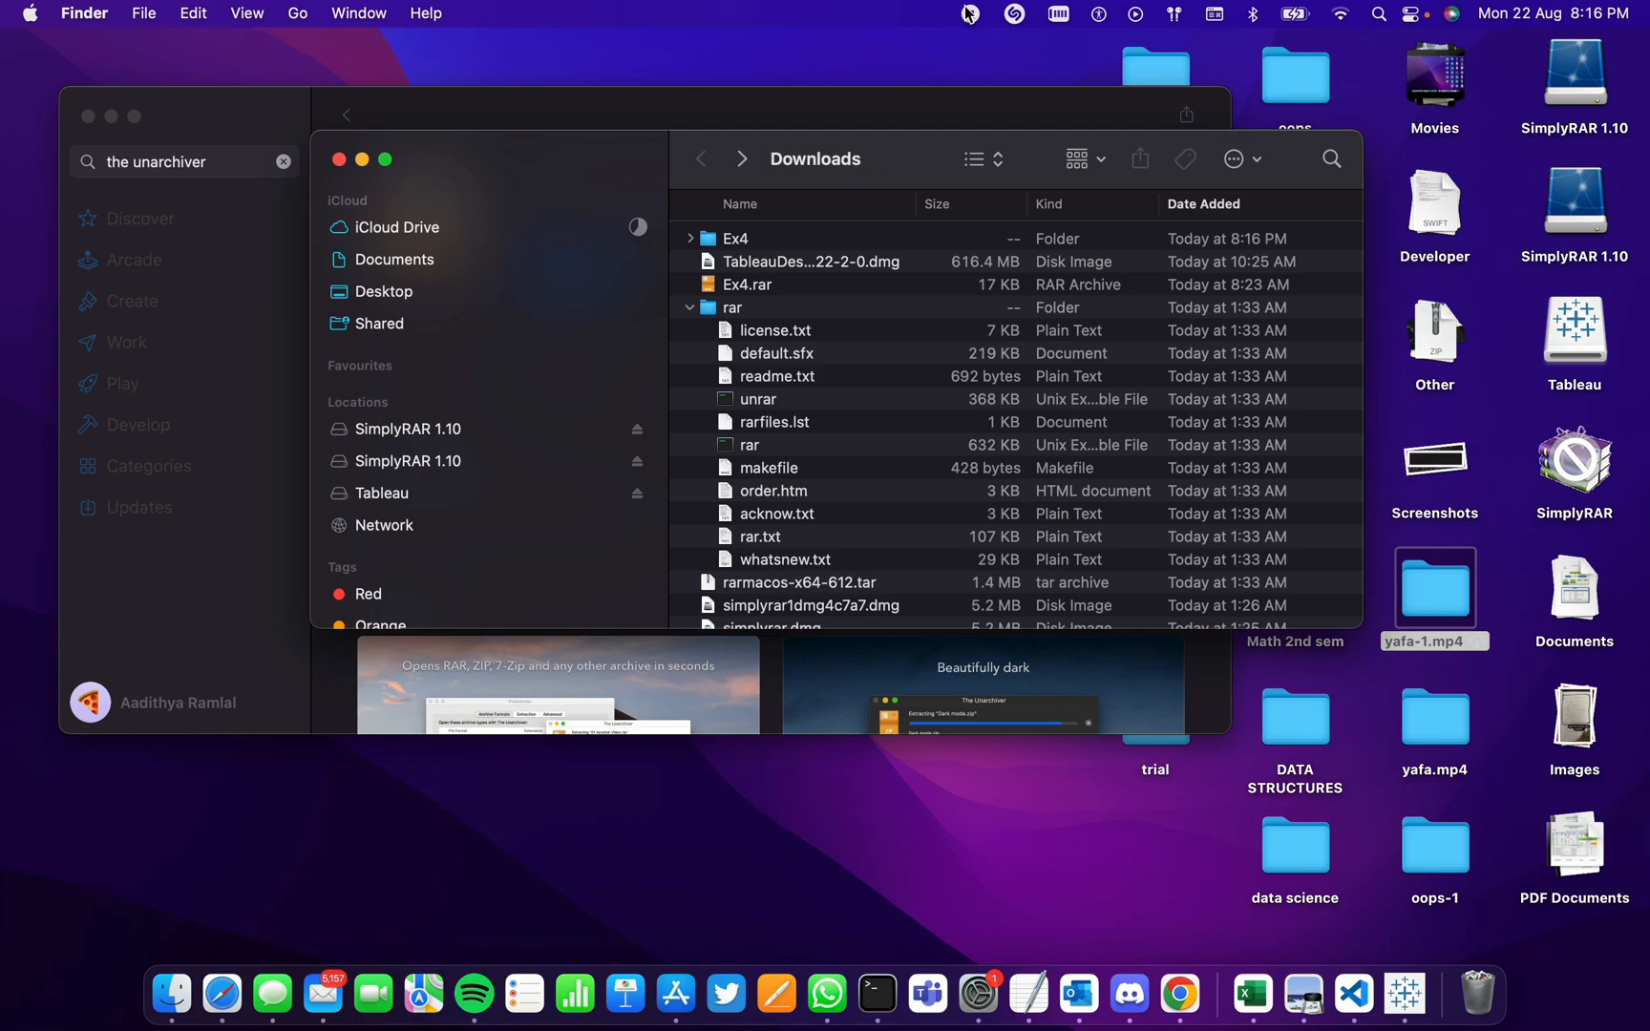